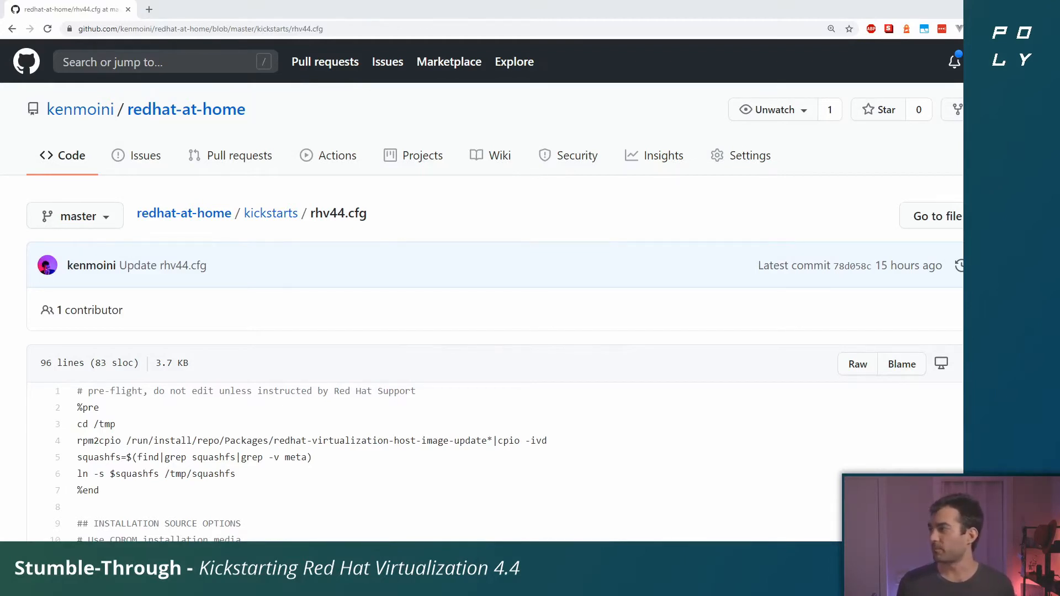
mouse_move(486, 285)
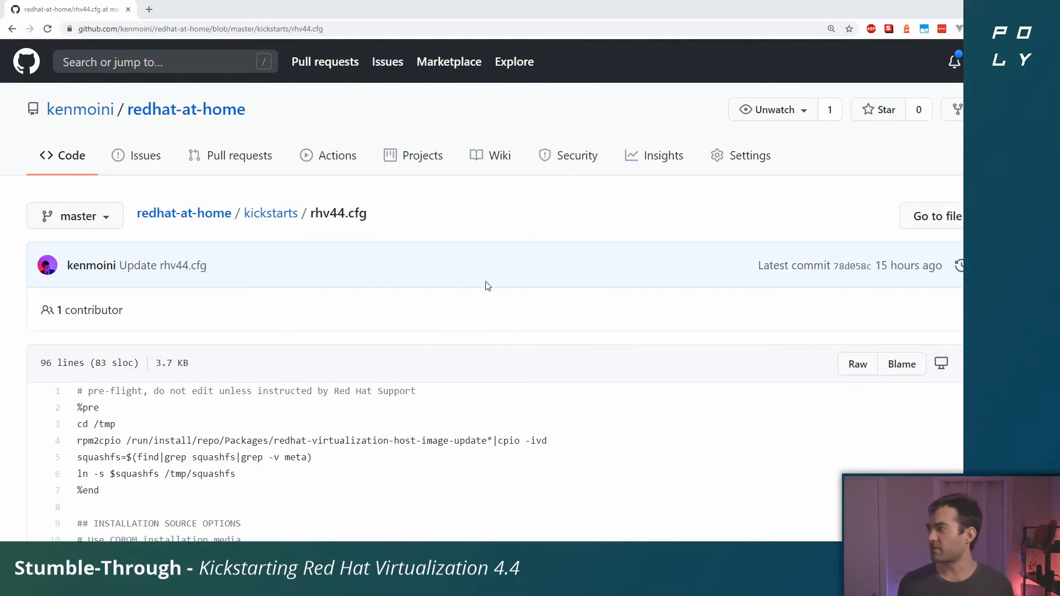
- Scroll to rhv44.cfg's pre-flight block and highlight the start of the installation source options
scroll(down, 3)
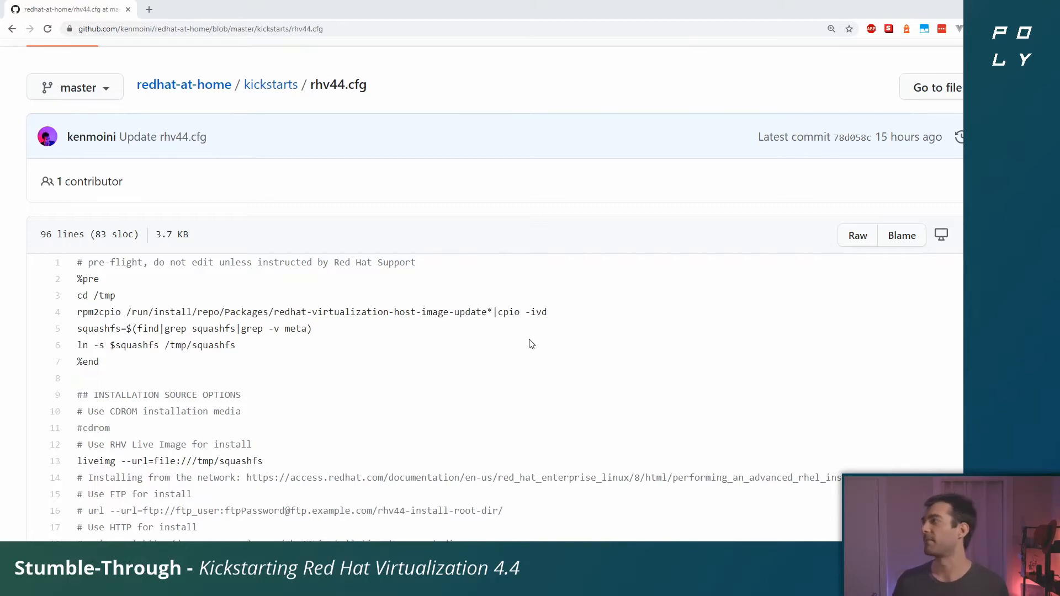
mouse_move(519, 342)
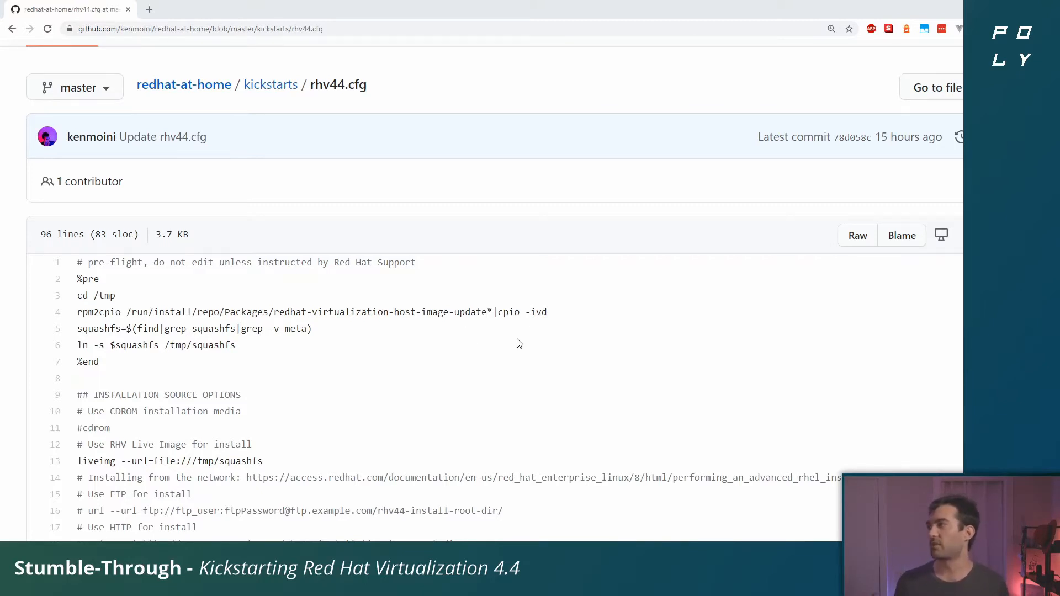
mouse_move(516, 347)
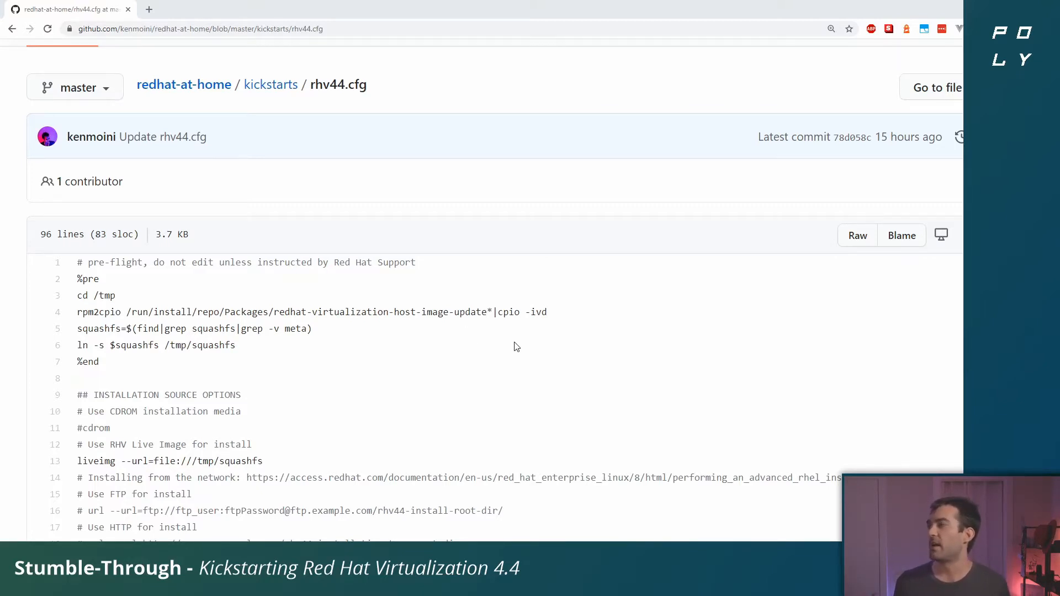
mouse_move(219, 296)
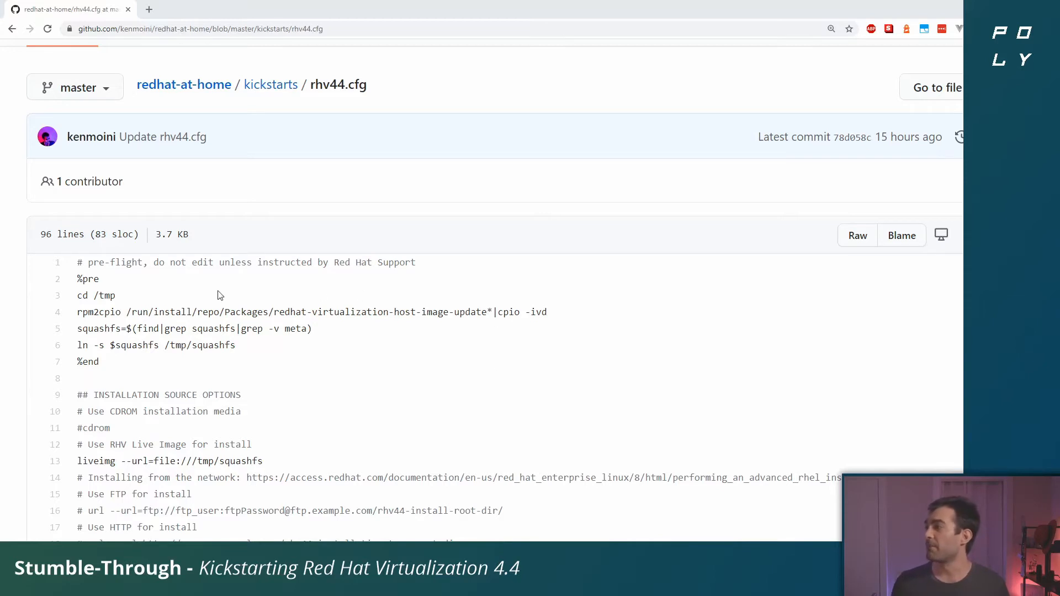
mouse_move(408, 382)
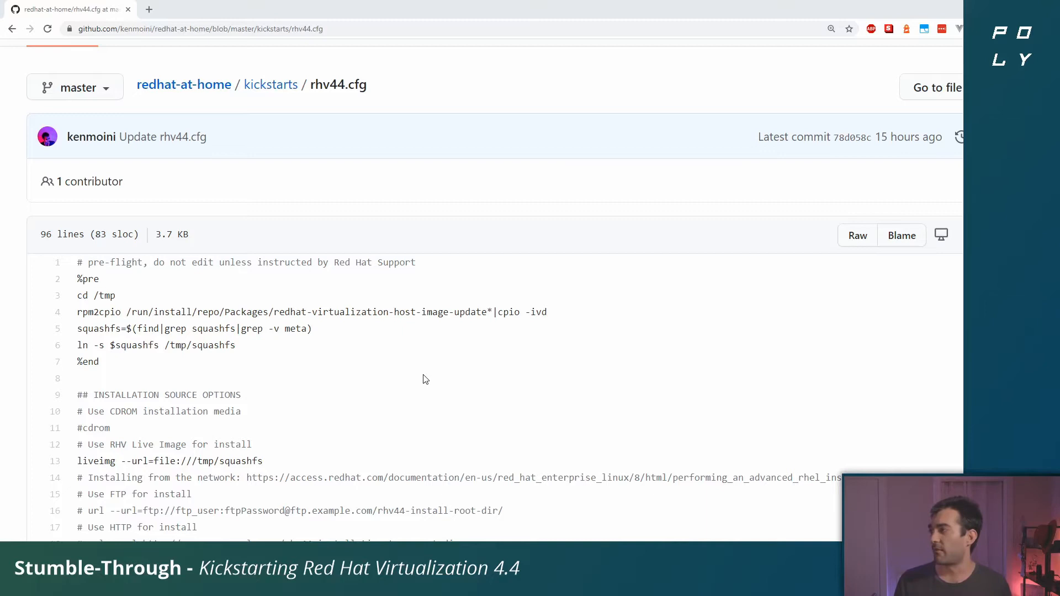
drag(88, 278, 98, 361)
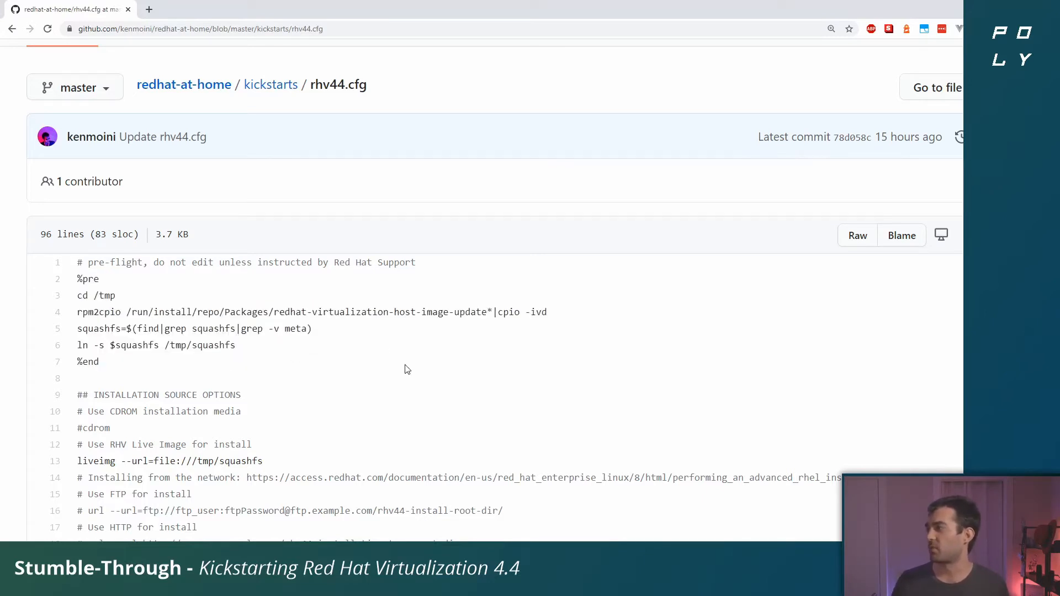
- Scroll through the FTP, HTTP and NFS source options down to the text-install, timezone and keyboard lines
scroll(down, 3)
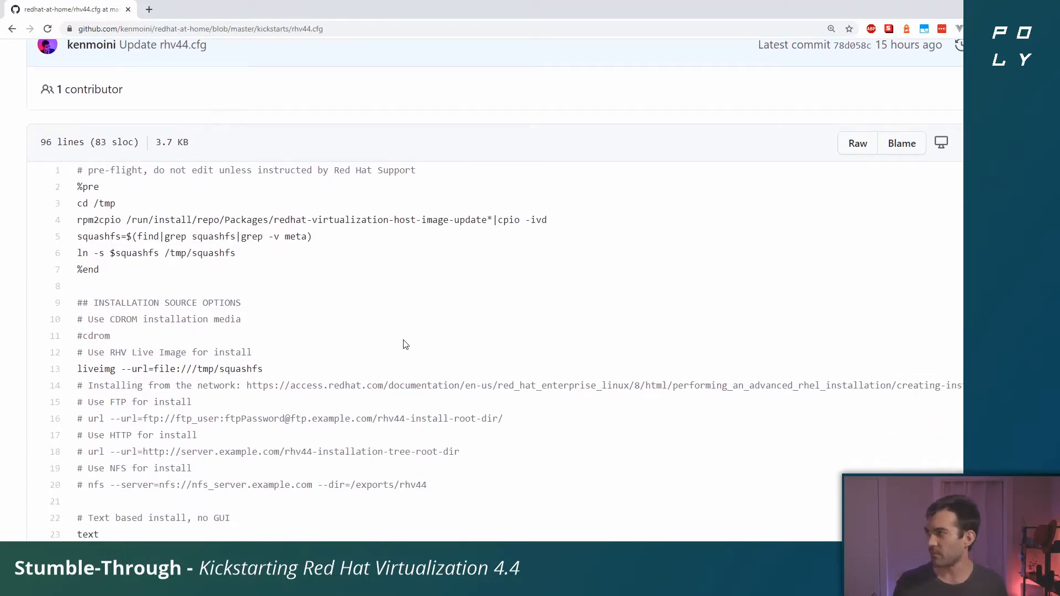
scroll(down, 3)
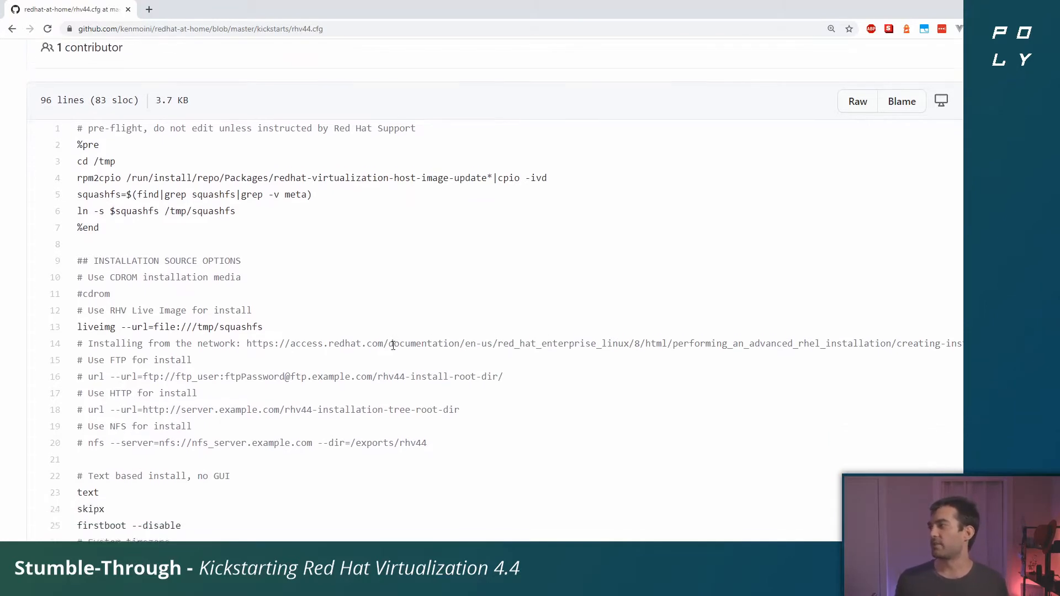
scroll(down, 3)
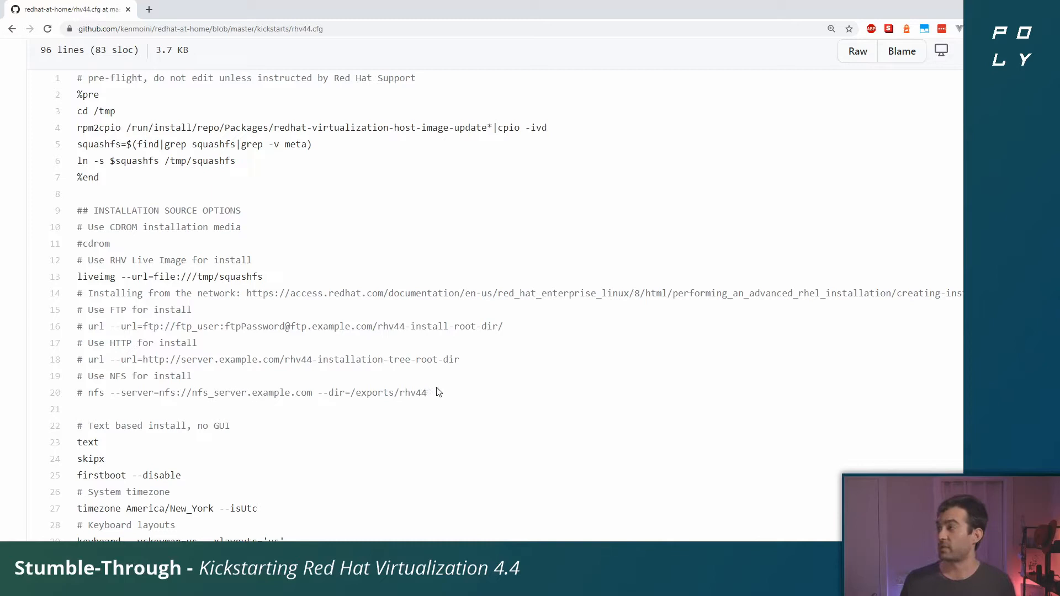
mouse_move(433, 384)
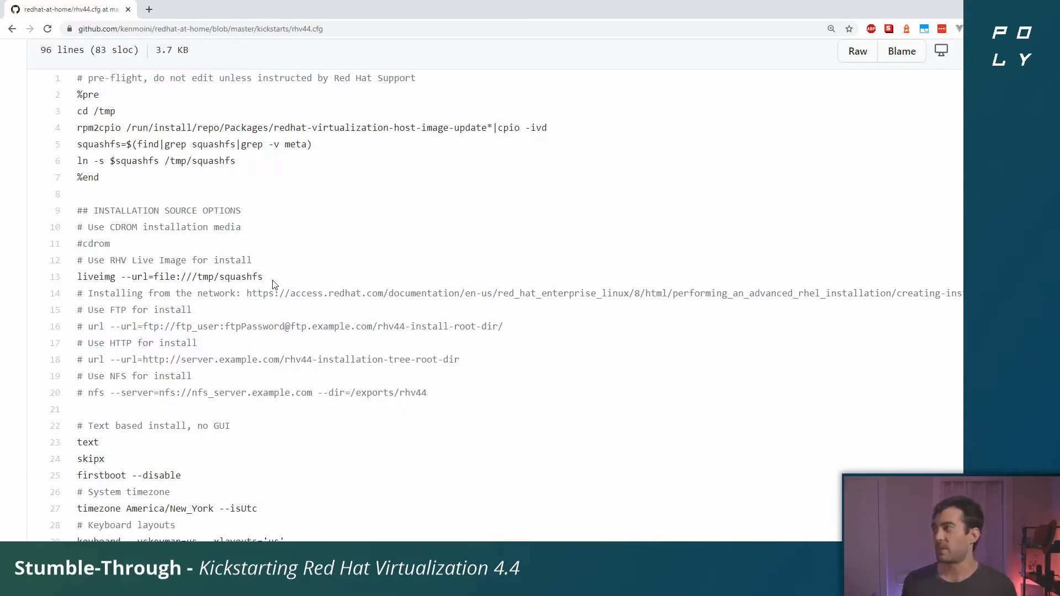
mouse_move(106, 139)
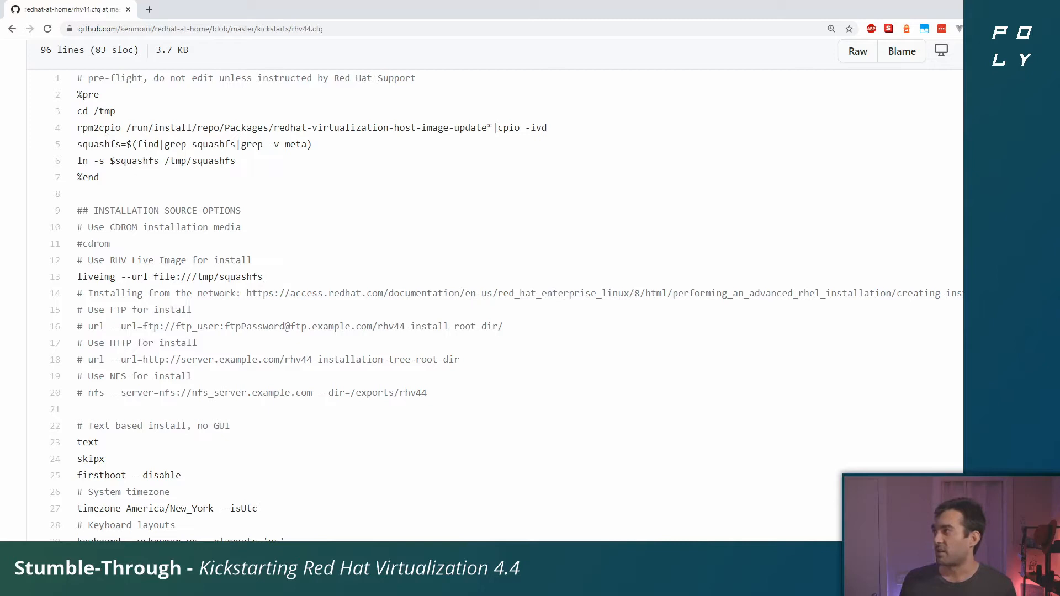
right_click(173, 302)
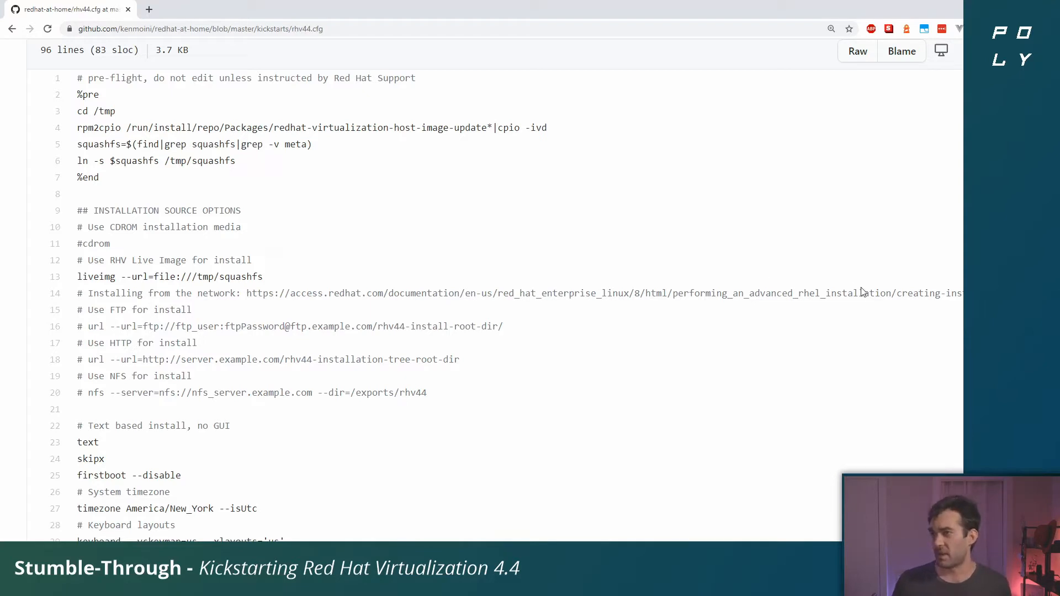
mouse_move(678, 378)
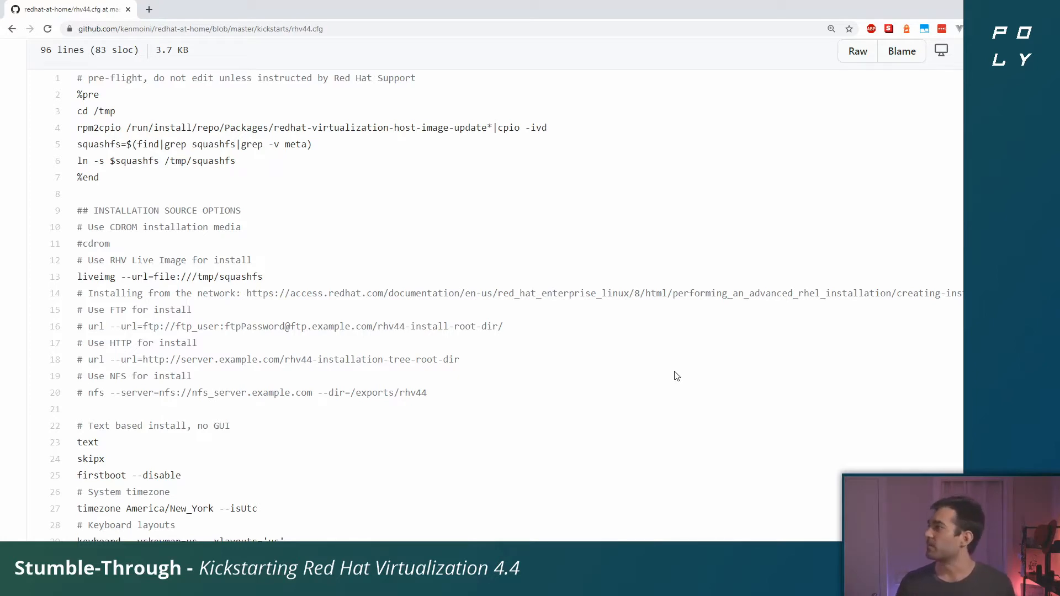
- Scroll to the network, local auth, root password, additional user and system services entries
scroll(down, 3)
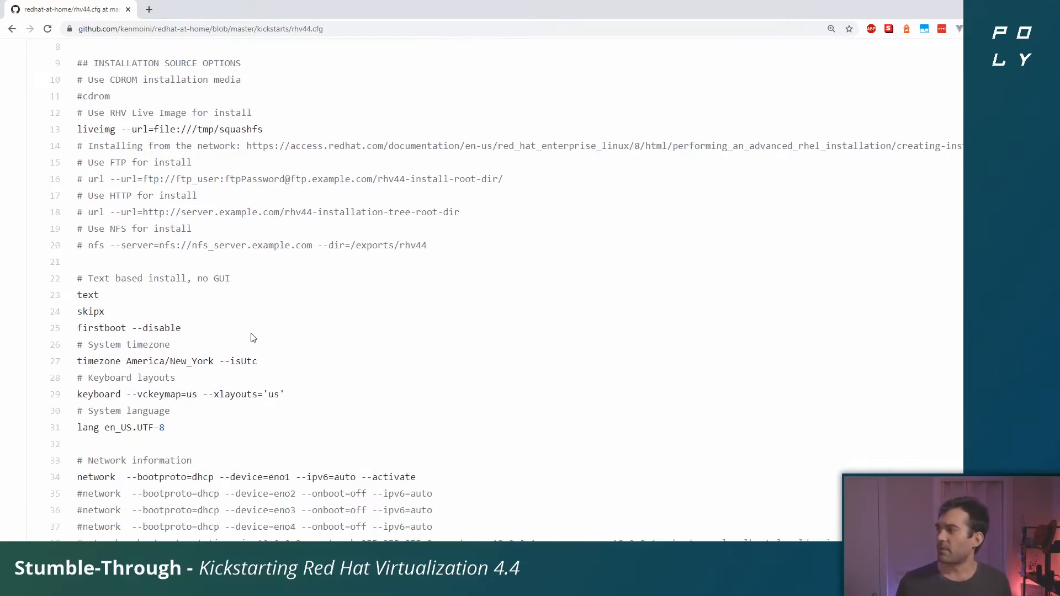
mouse_move(162, 400)
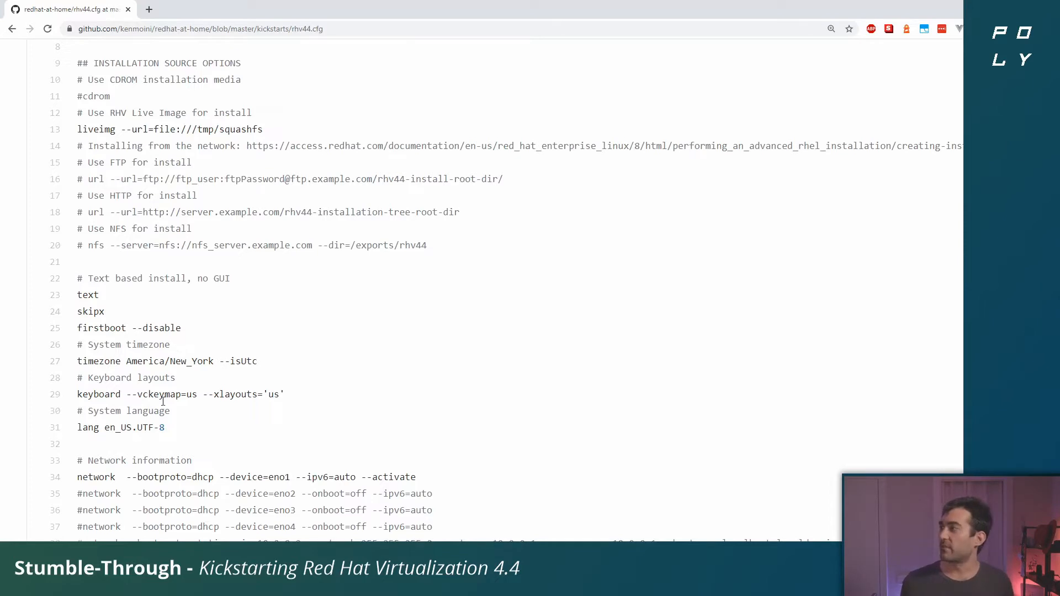
mouse_move(296, 369)
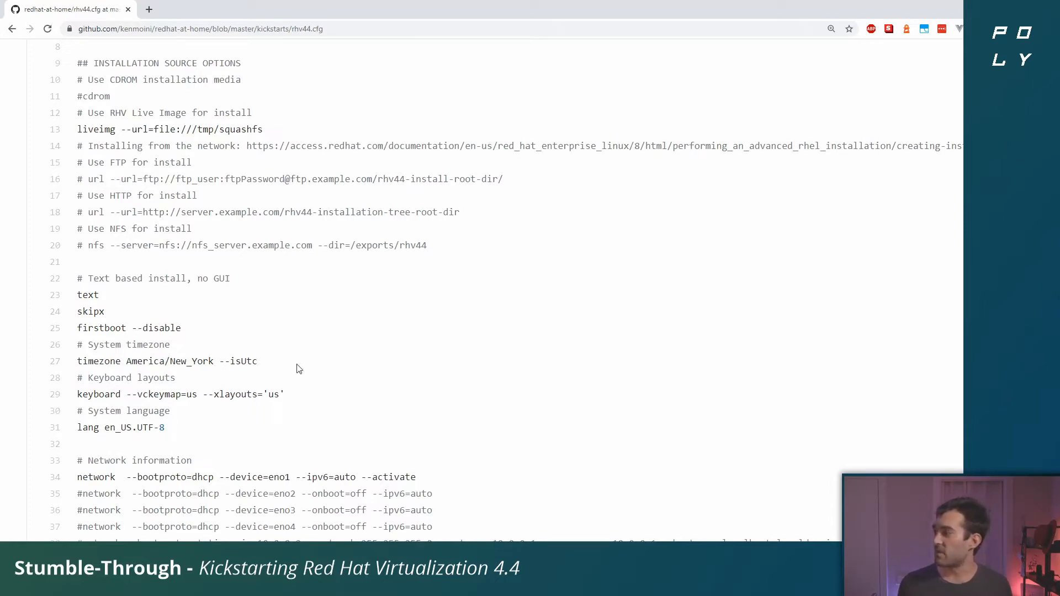
mouse_move(198, 428)
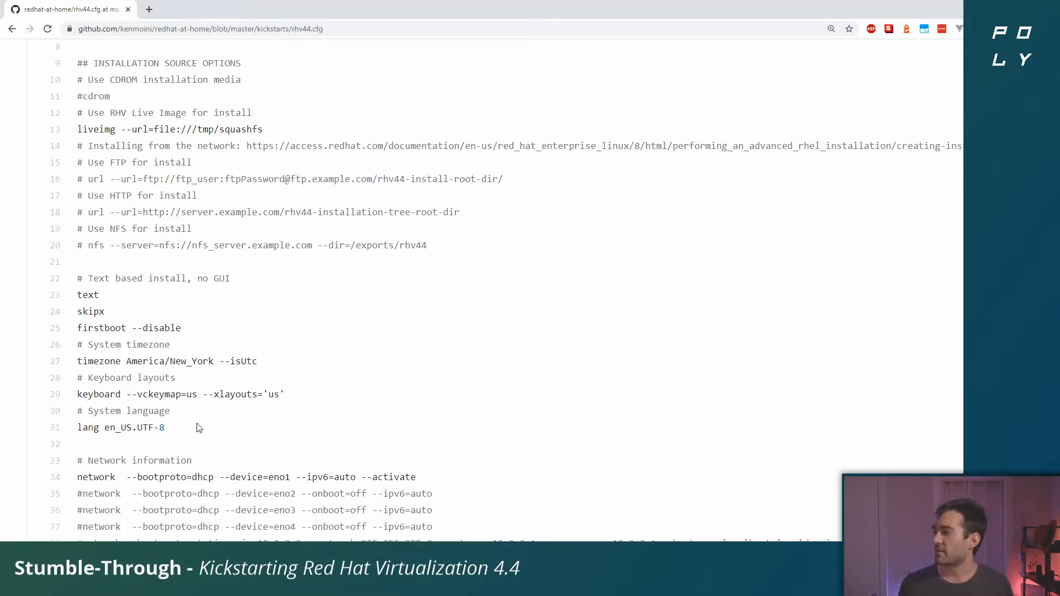
scroll(down, 3)
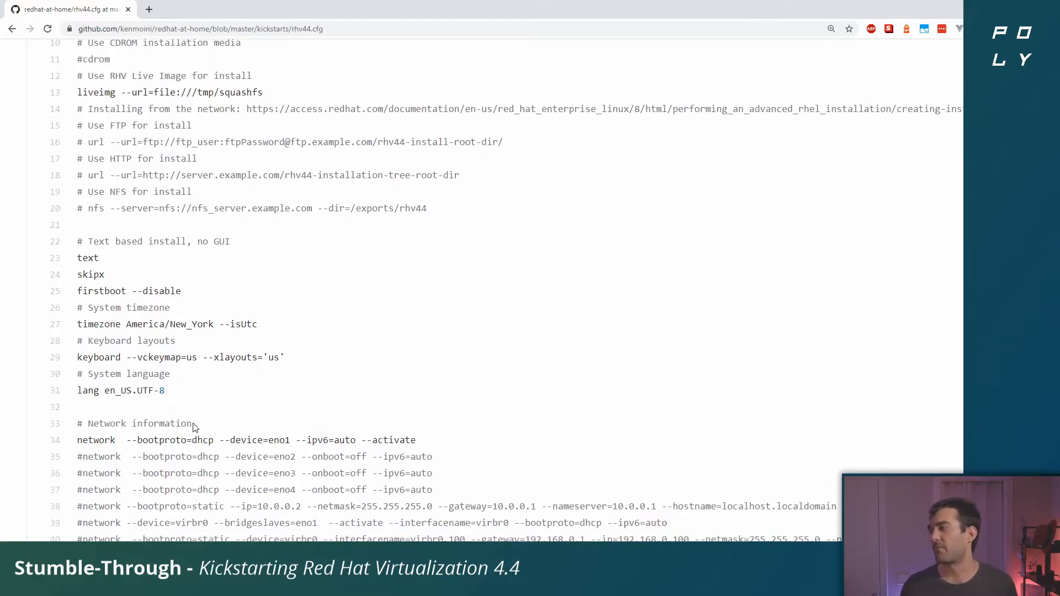
scroll(down, 3)
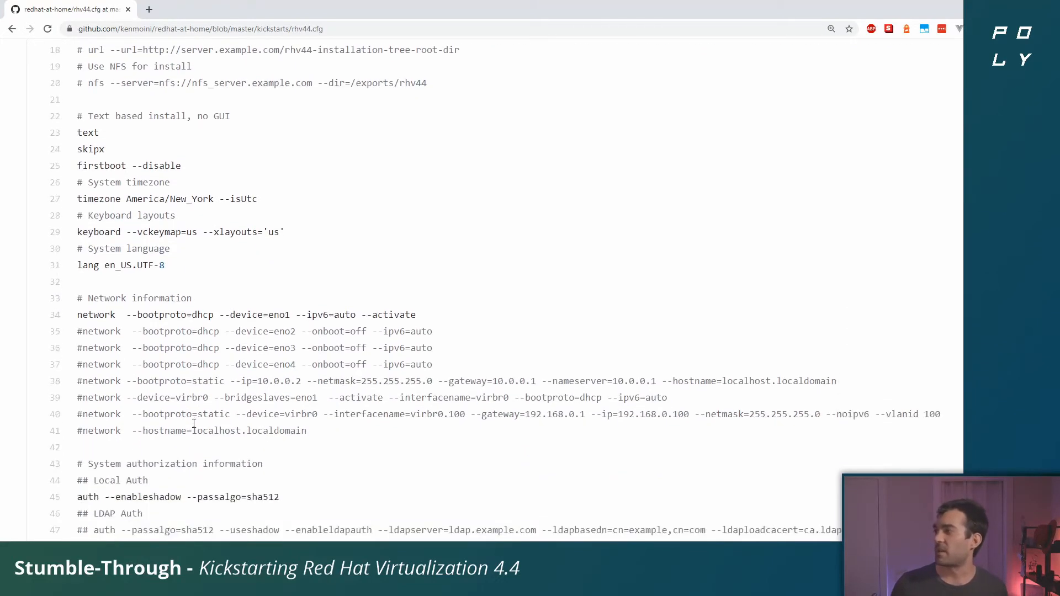
scroll(down, 3)
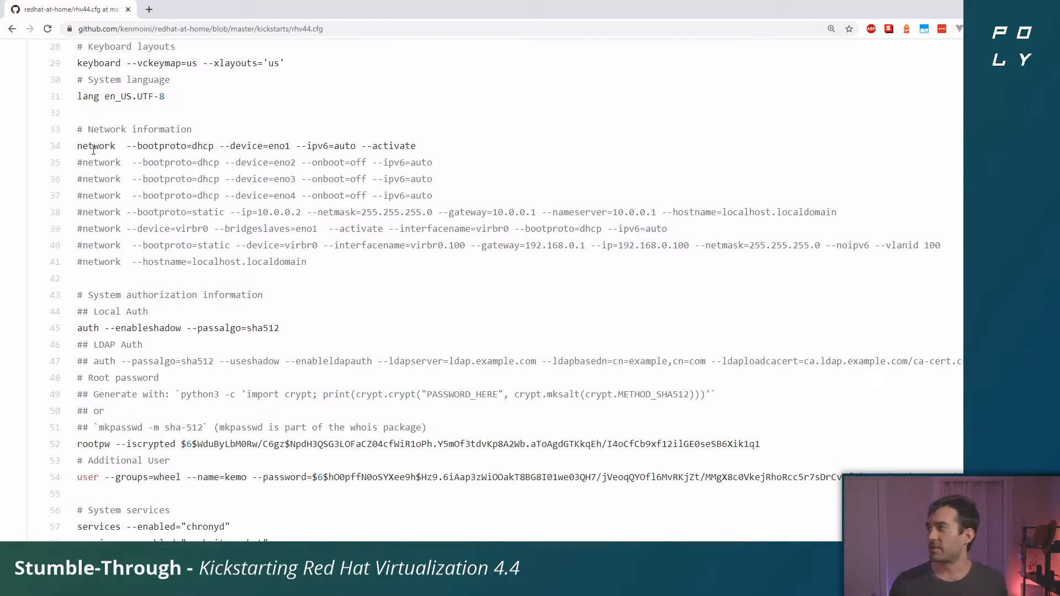
mouse_move(79, 150)
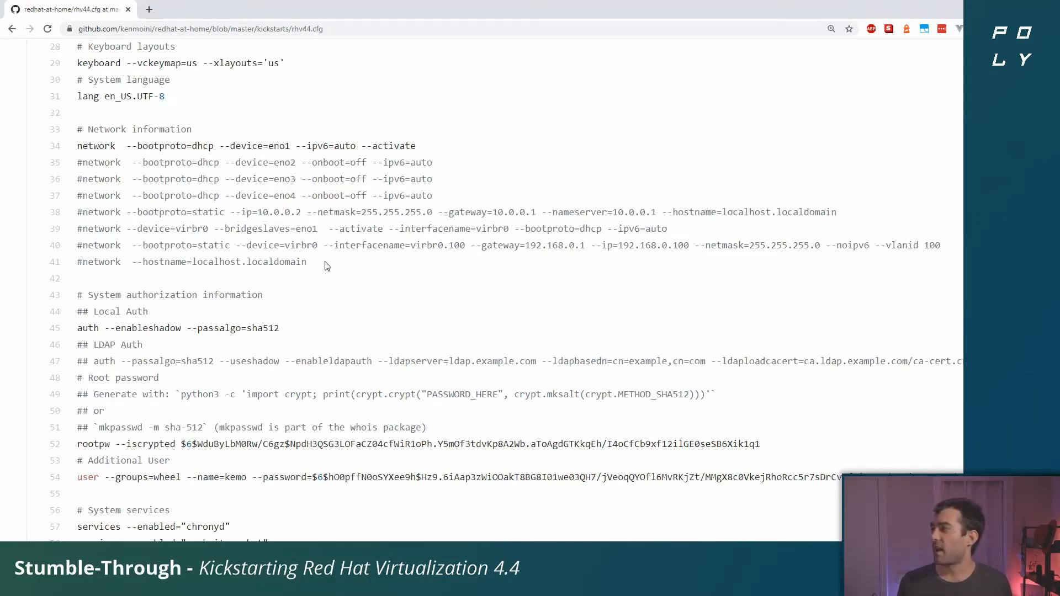
mouse_move(135, 274)
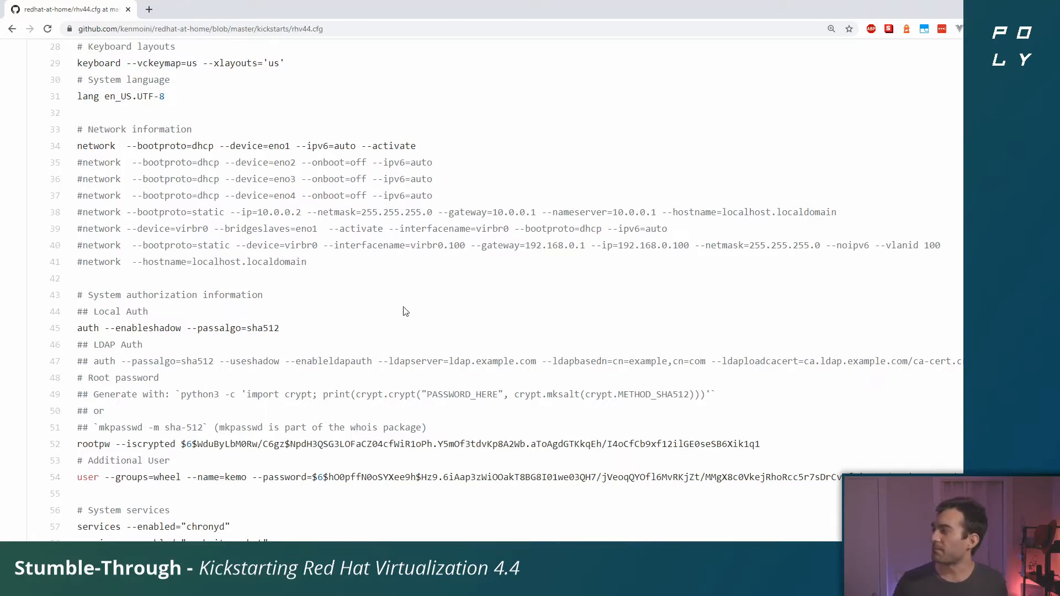
scroll(down, 3)
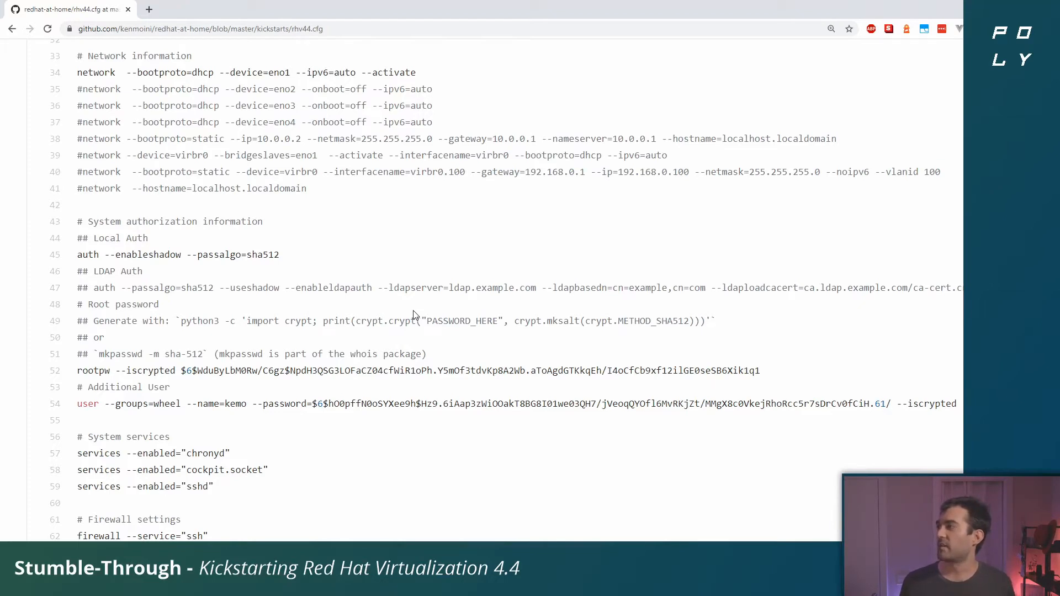
mouse_move(302, 257)
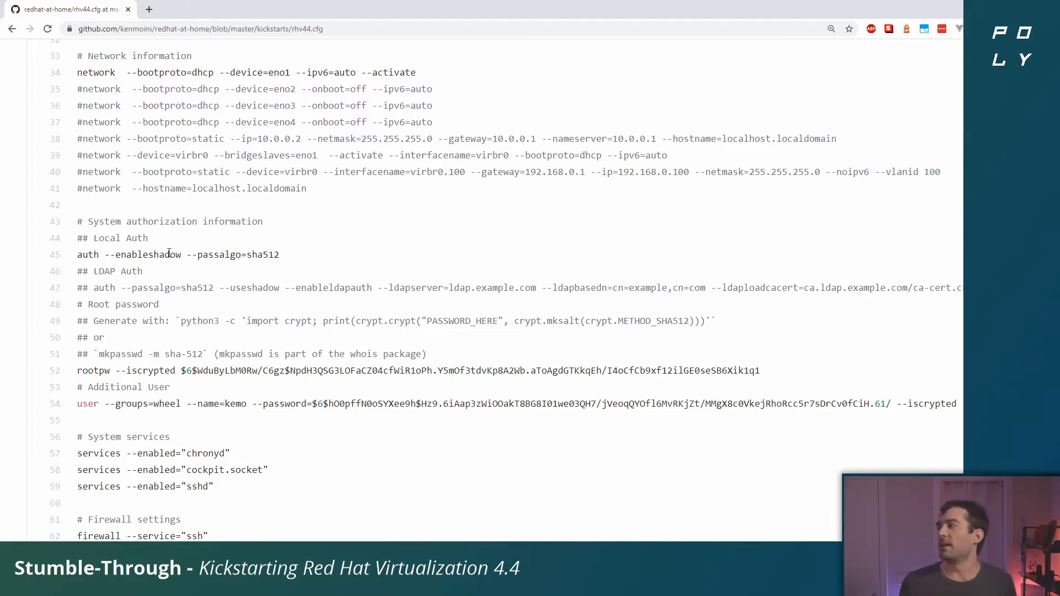
mouse_move(284, 261)
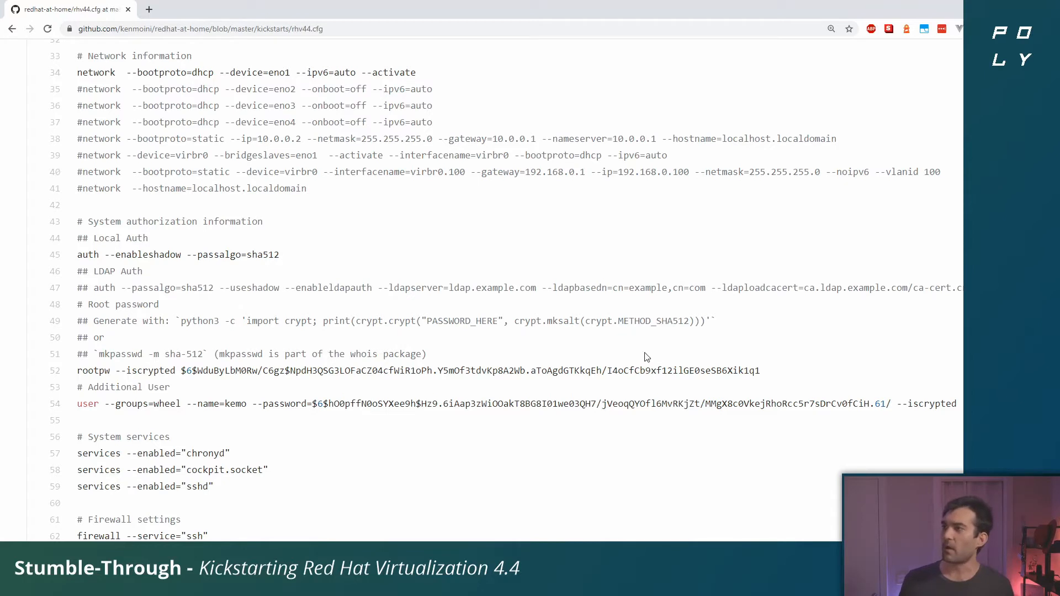
mouse_move(722, 327)
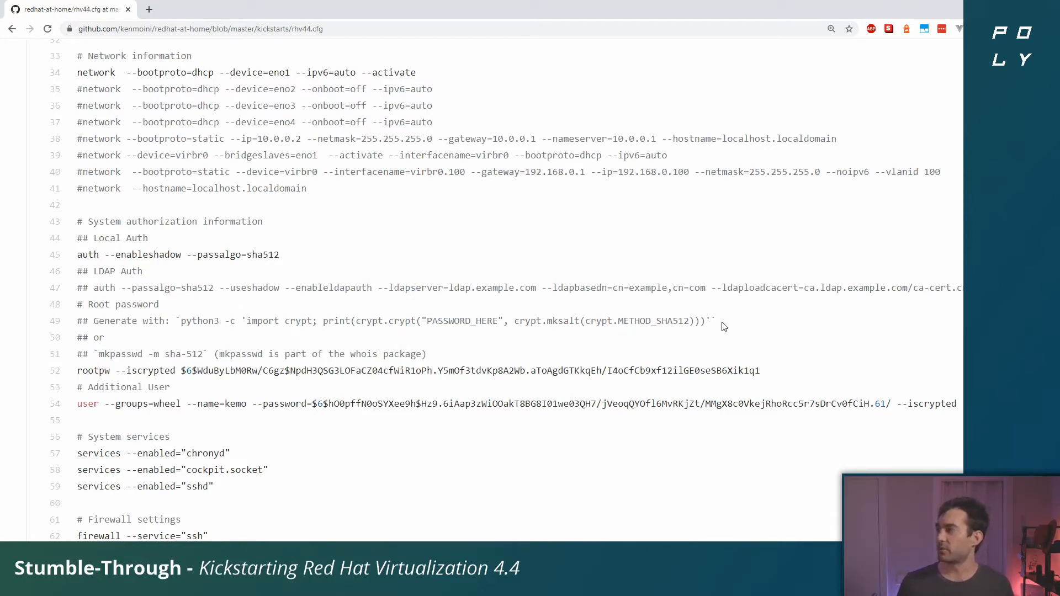
mouse_move(440, 362)
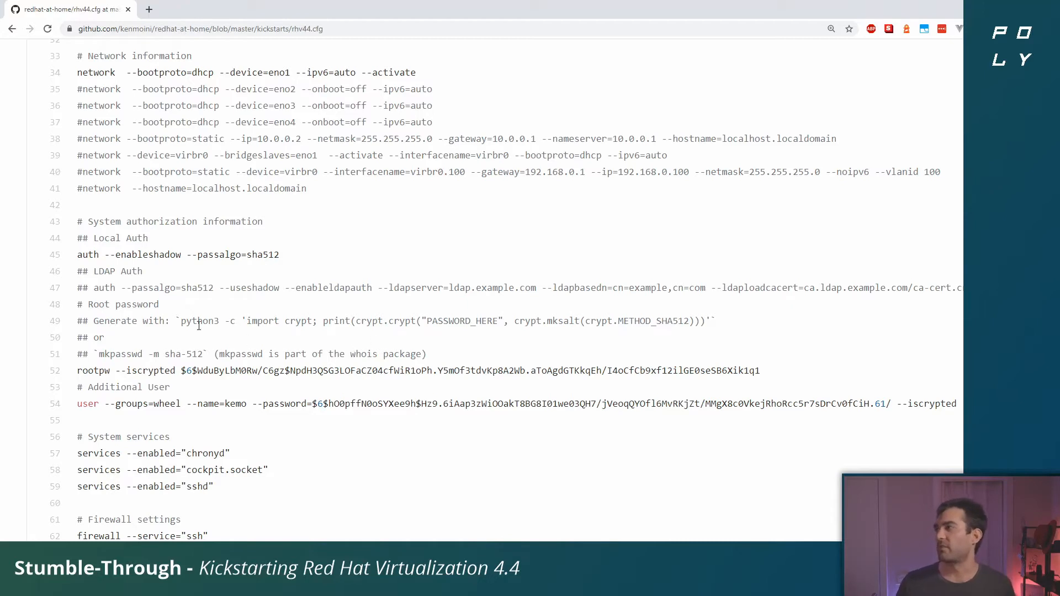
drag(181, 320, 513, 320)
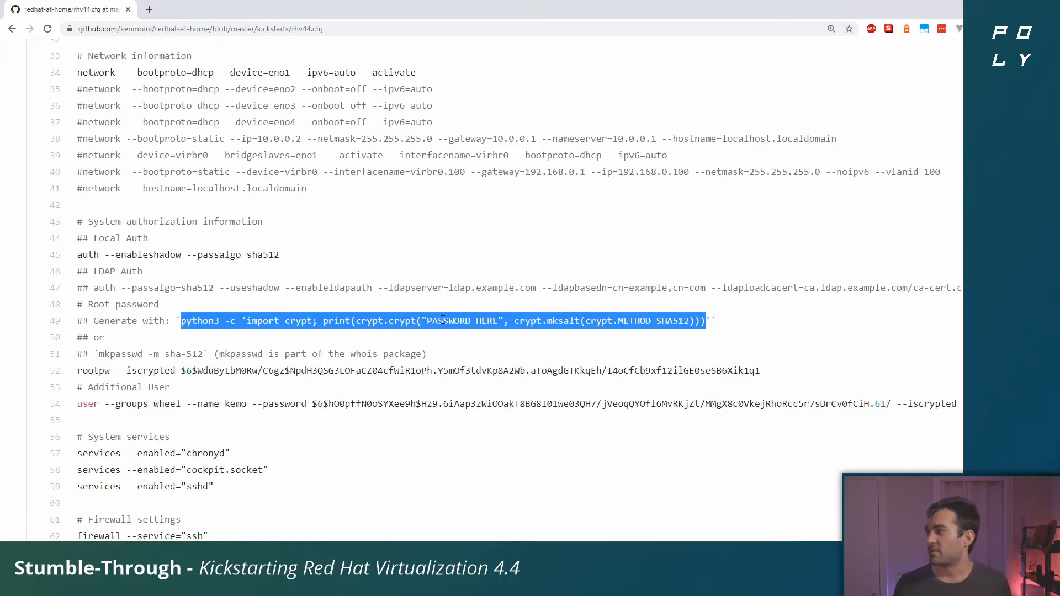
double_click(463, 320)
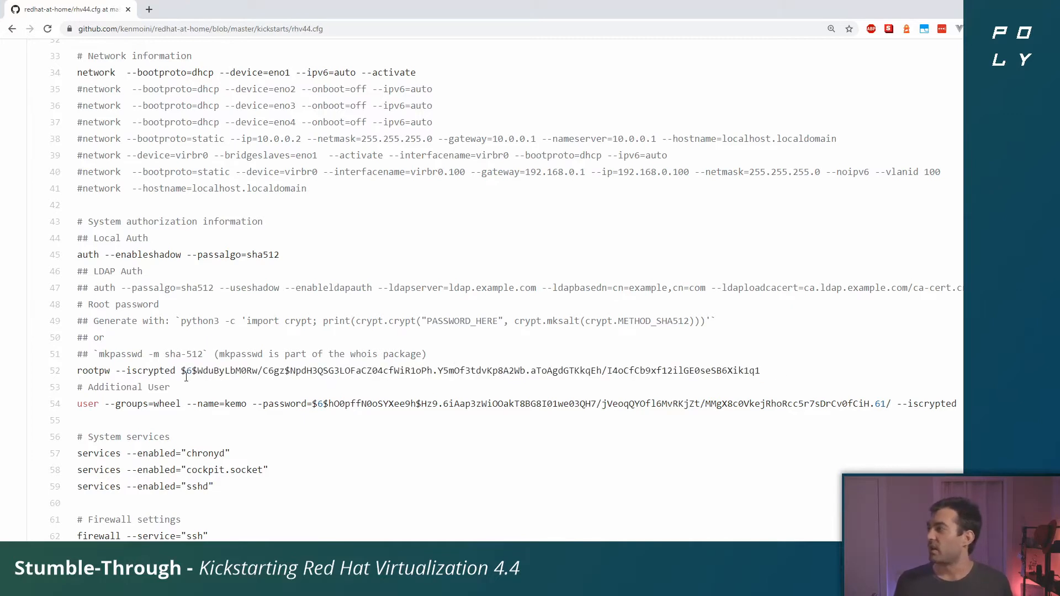
double_click(120, 354)
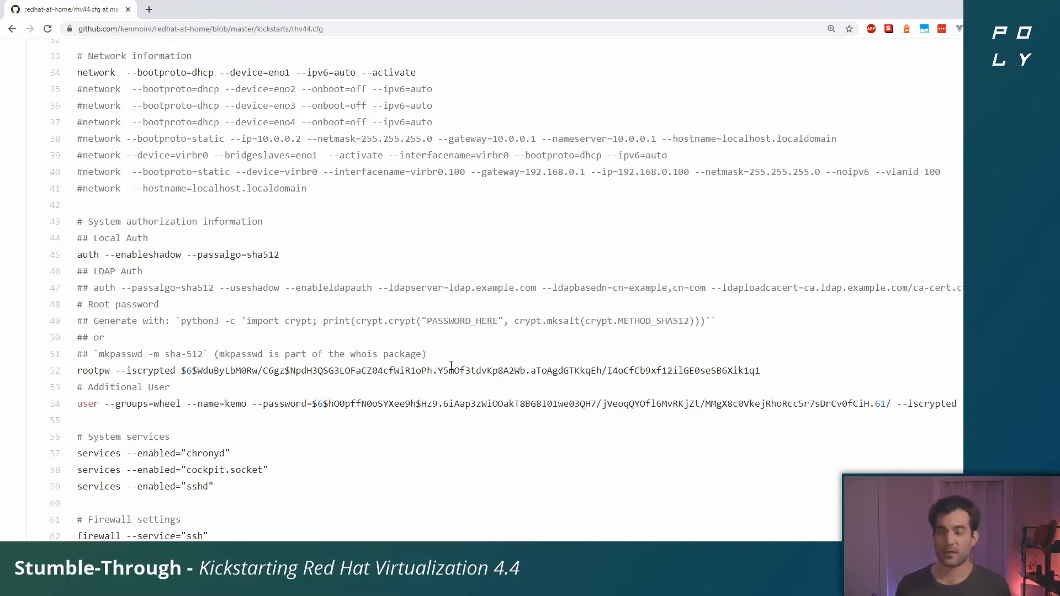
mouse_move(223, 335)
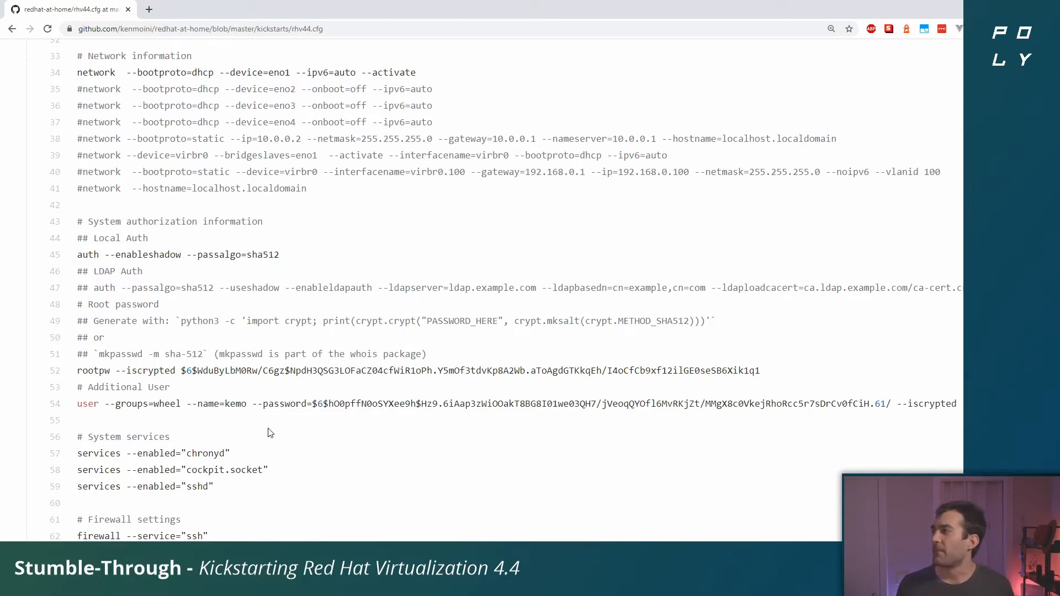
mouse_move(143, 409)
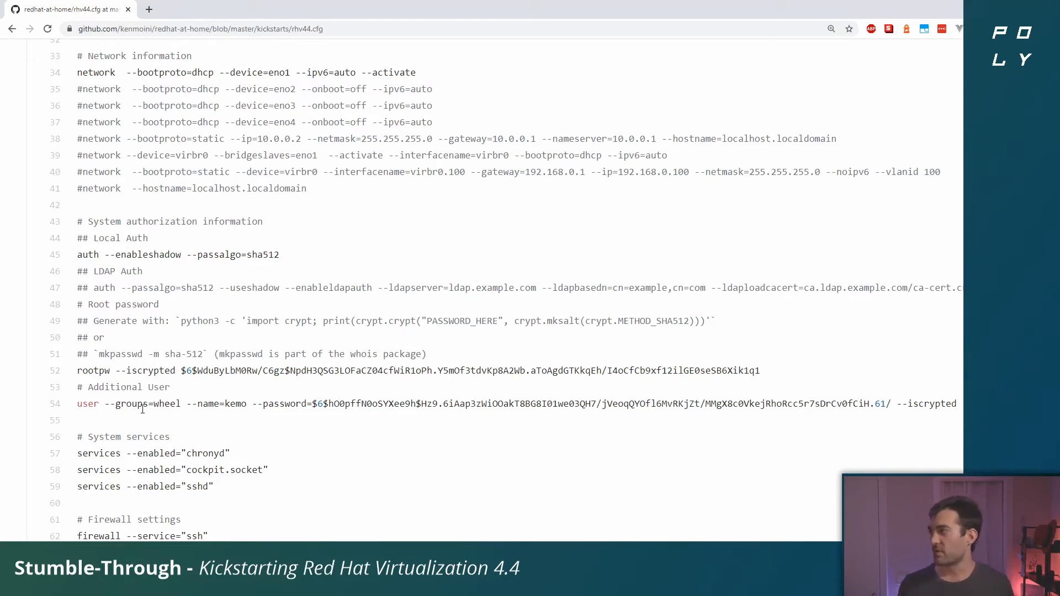
mouse_move(97, 402)
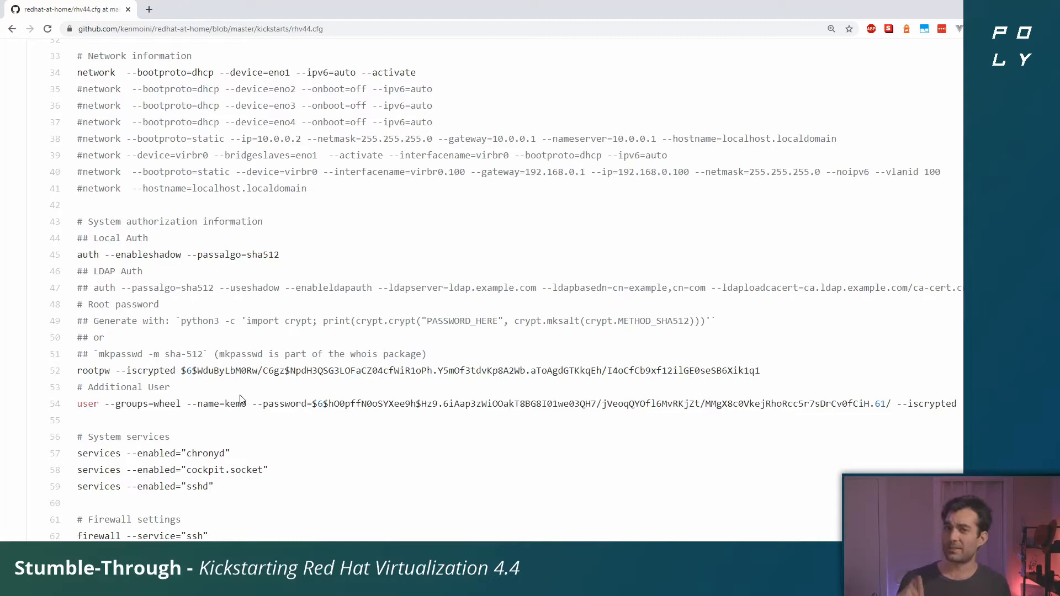
mouse_move(255, 397)
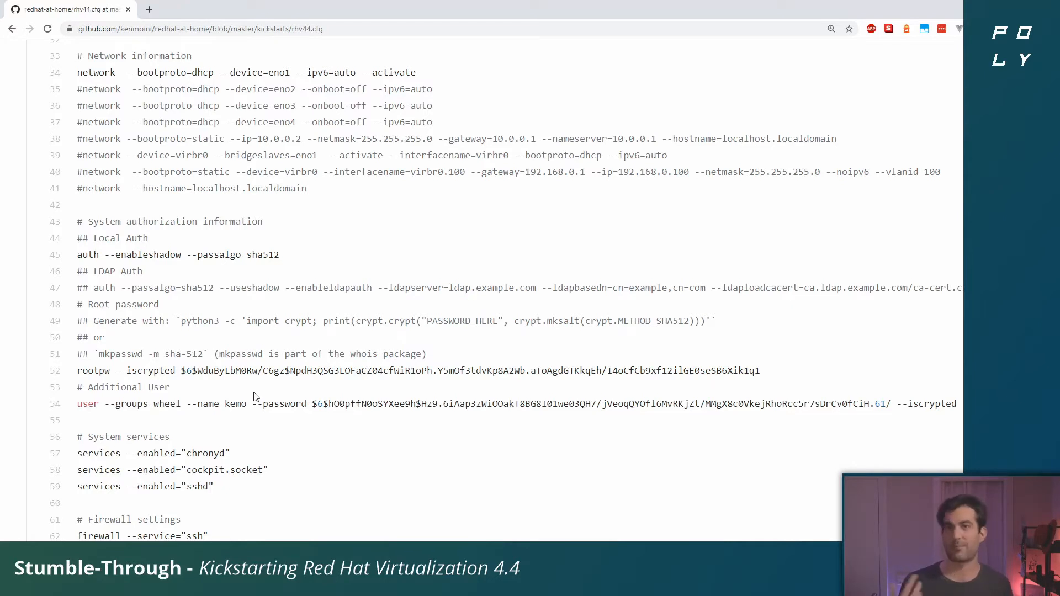
double_click(372, 372)
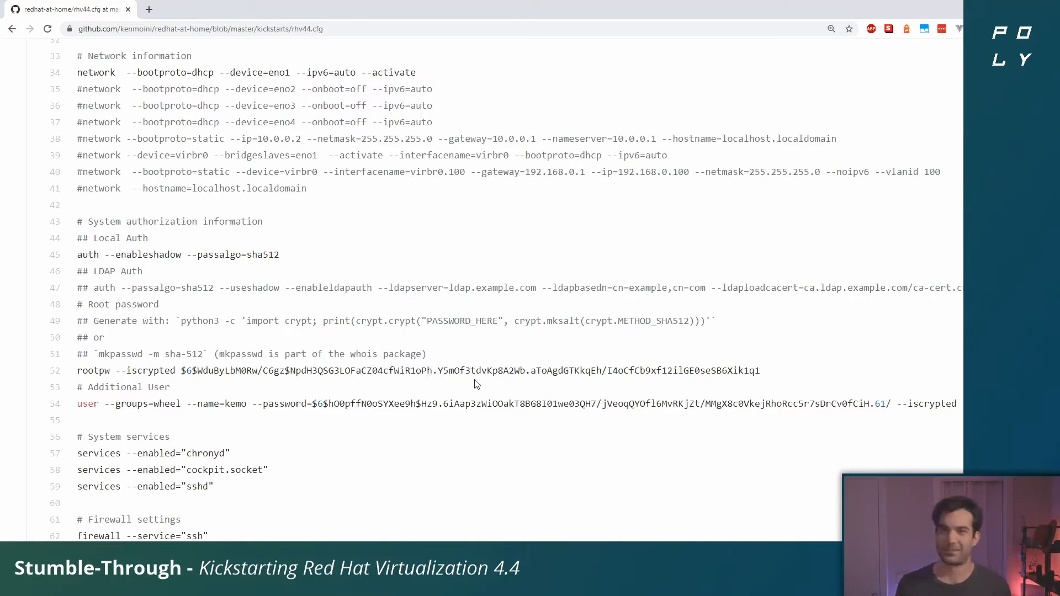
mouse_move(445, 322)
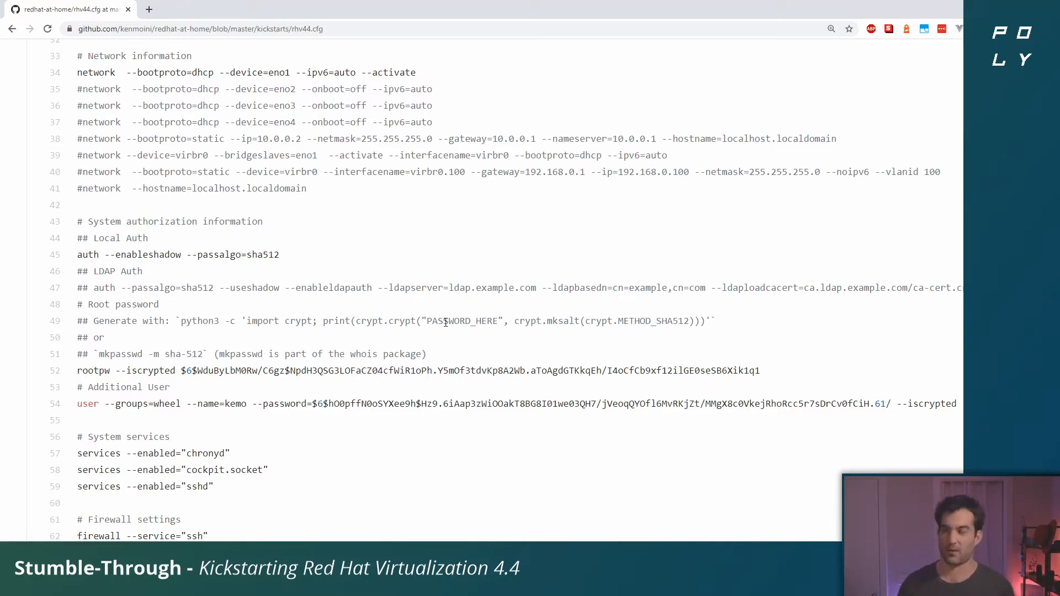
- Scroll to lines 40–70 covering services, firewall, bootloader, partitioning, EULA, reboot and kdump
scroll(down, 3)
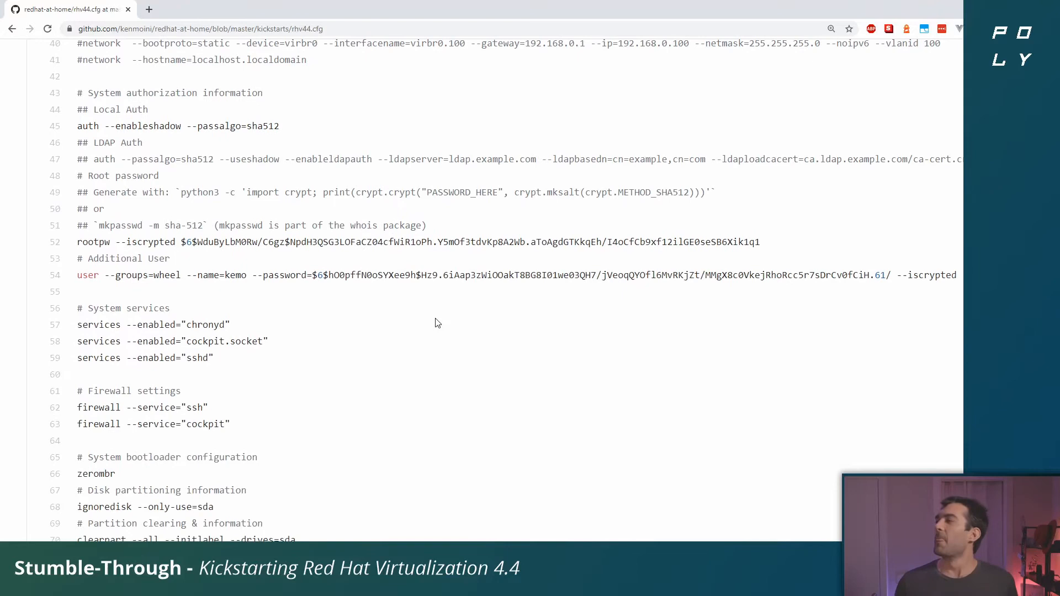
mouse_move(426, 330)
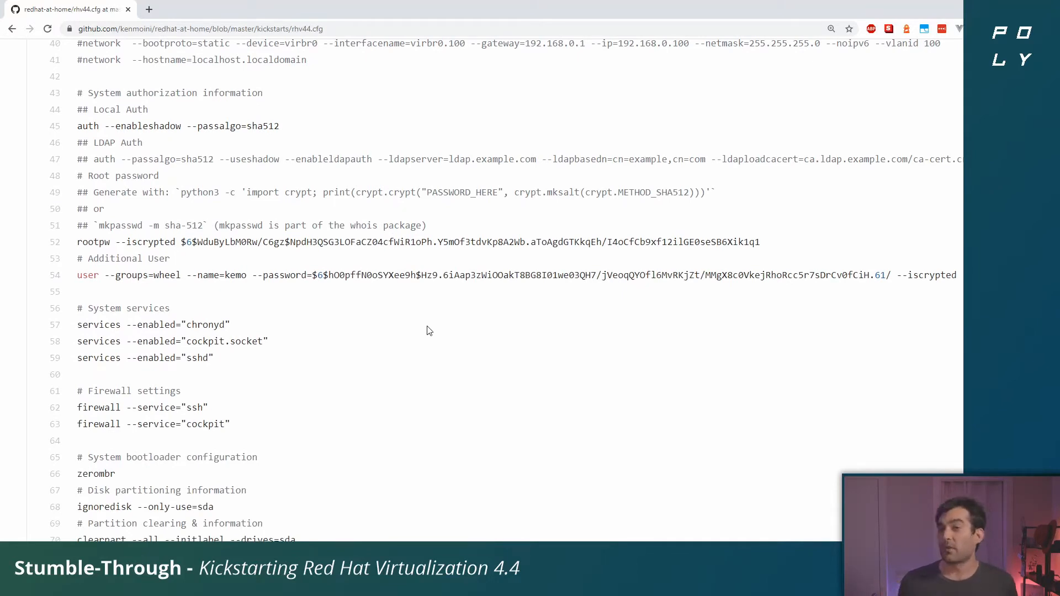
mouse_move(231, 326)
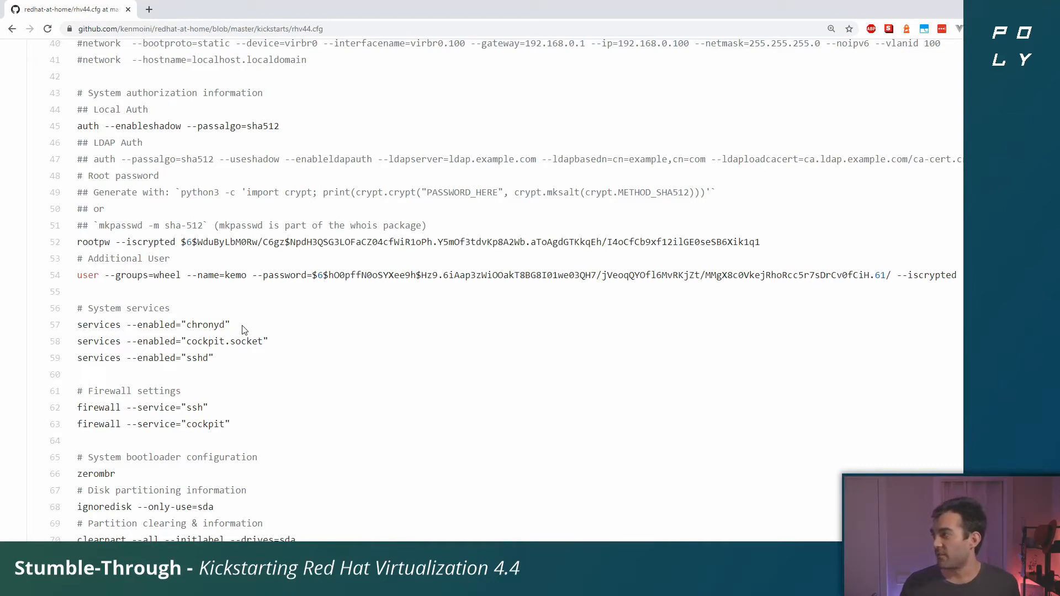
mouse_move(265, 352)
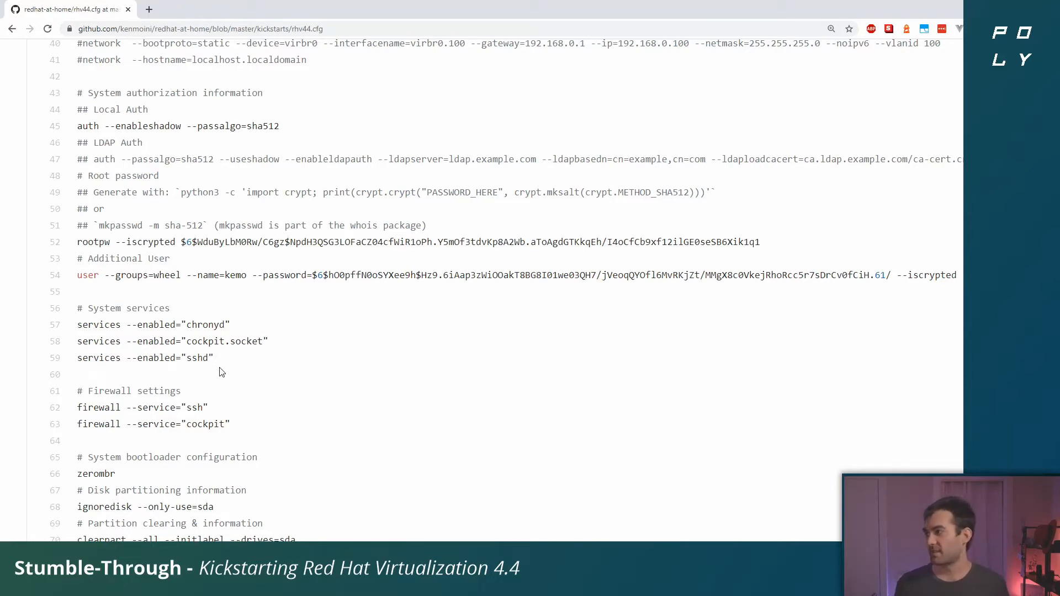
mouse_move(263, 432)
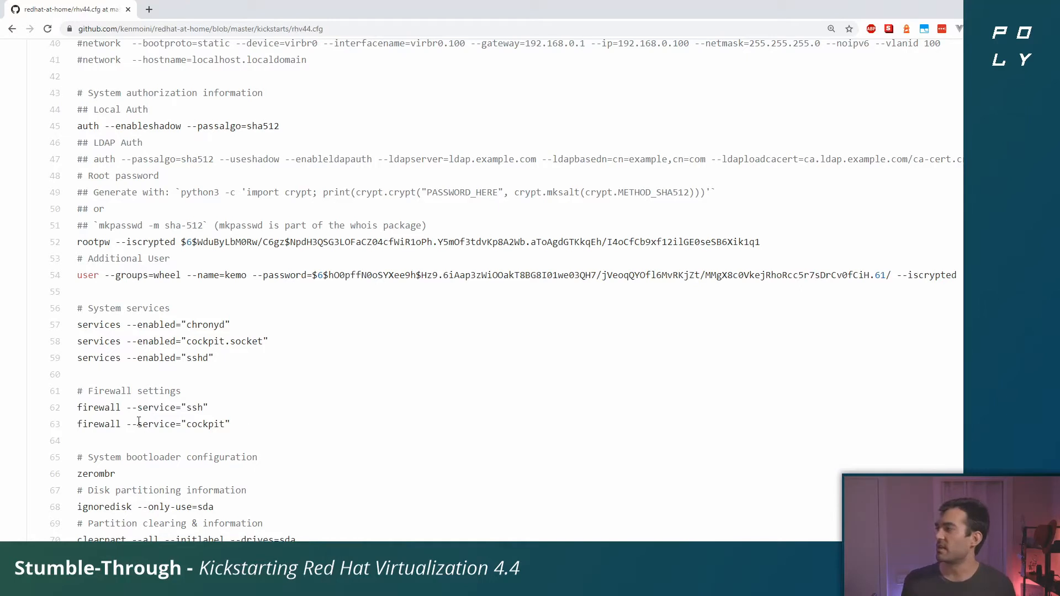
mouse_move(242, 448)
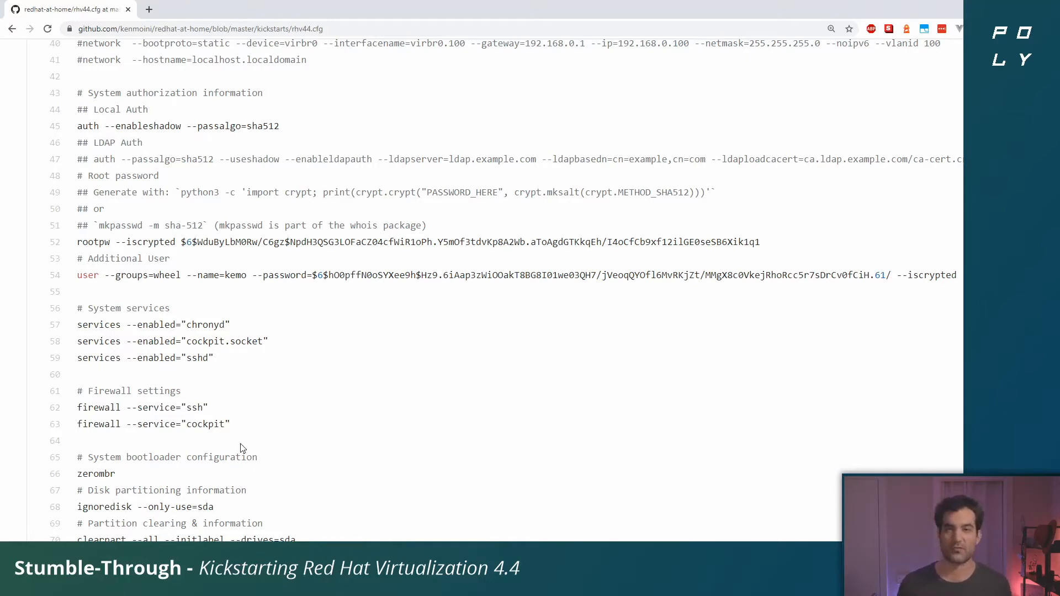
mouse_move(299, 456)
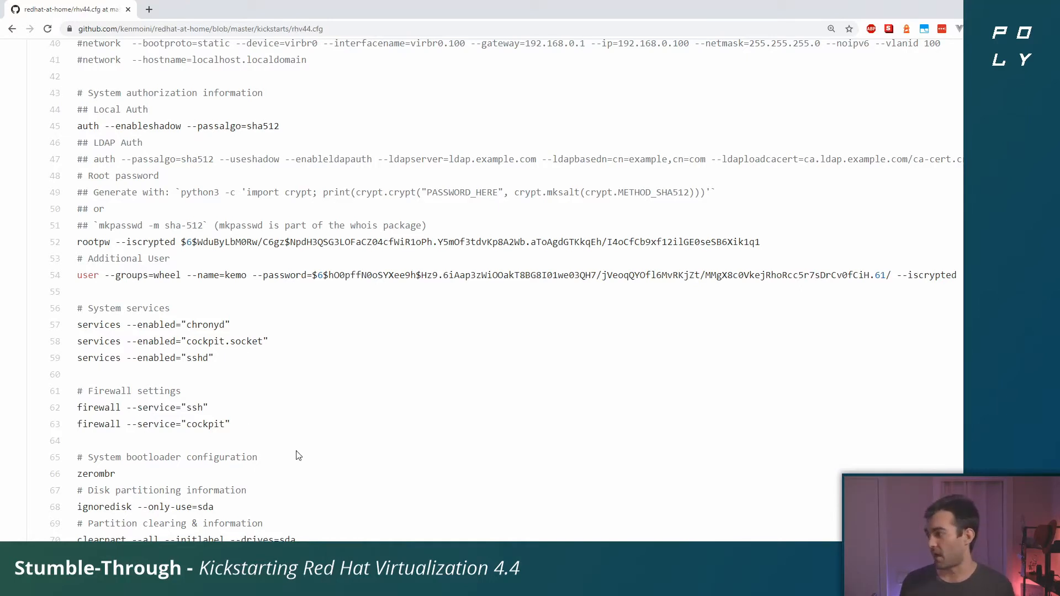
scroll(down, 3)
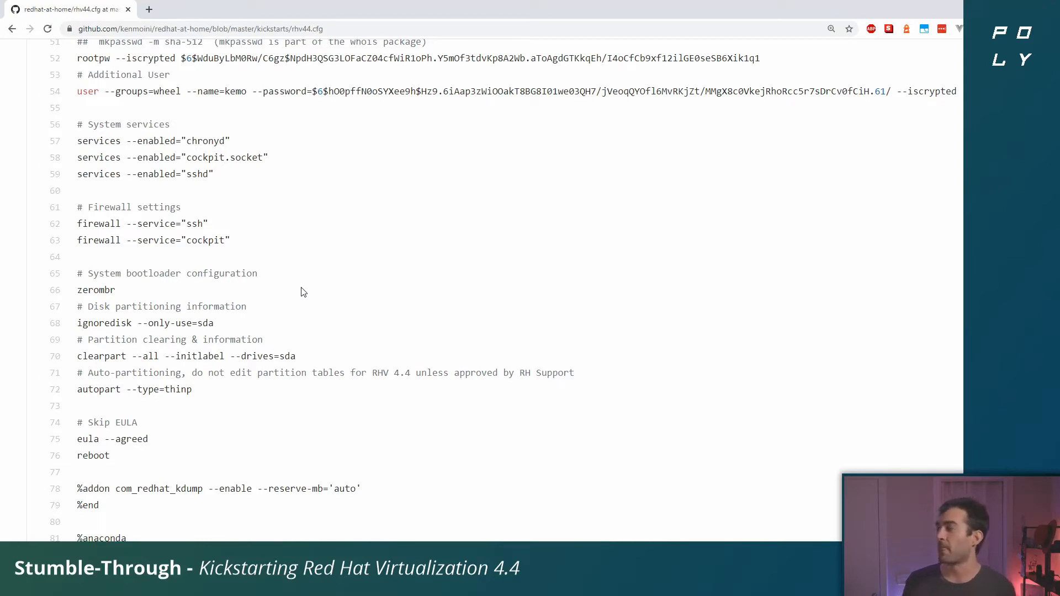
mouse_move(490, 282)
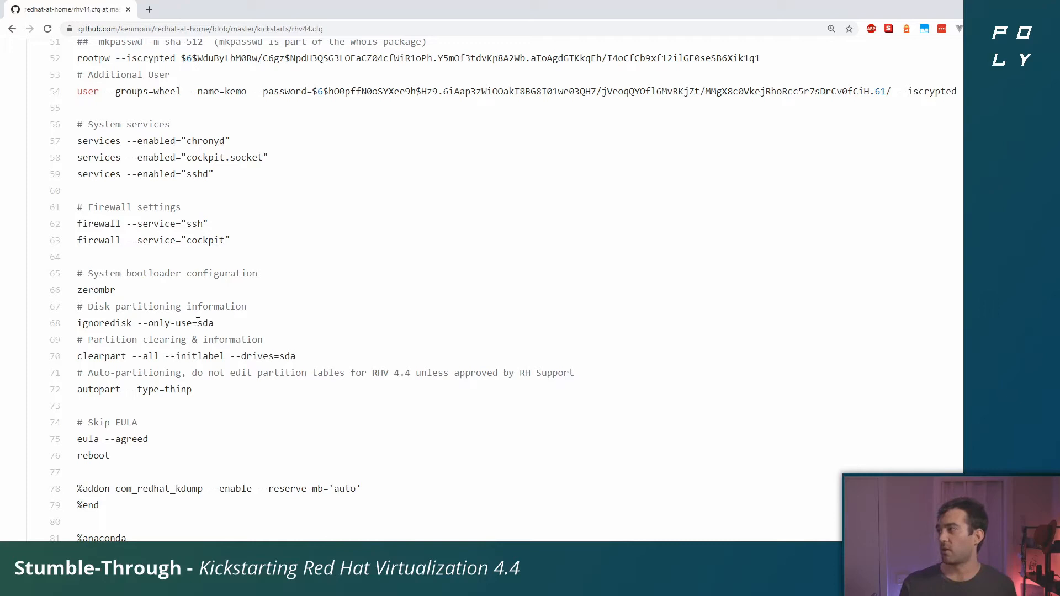
double_click(204, 322)
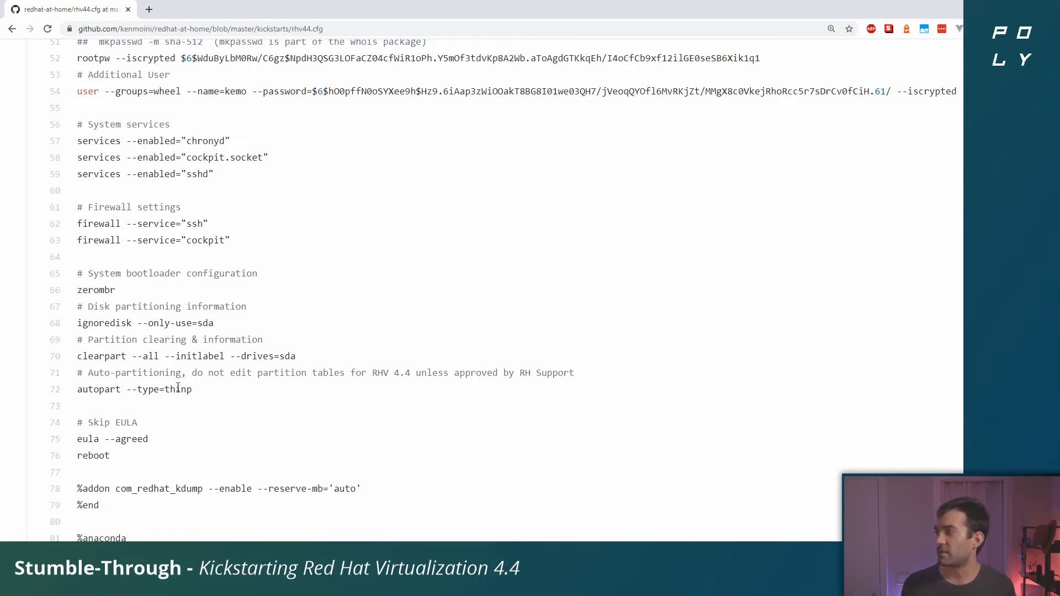
mouse_move(206, 393)
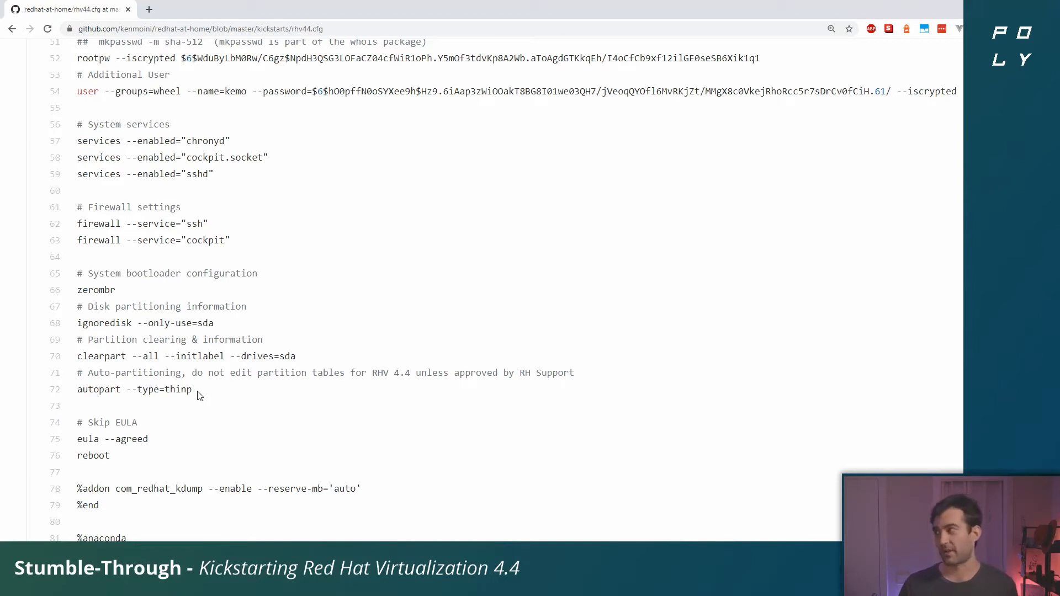
mouse_move(283, 397)
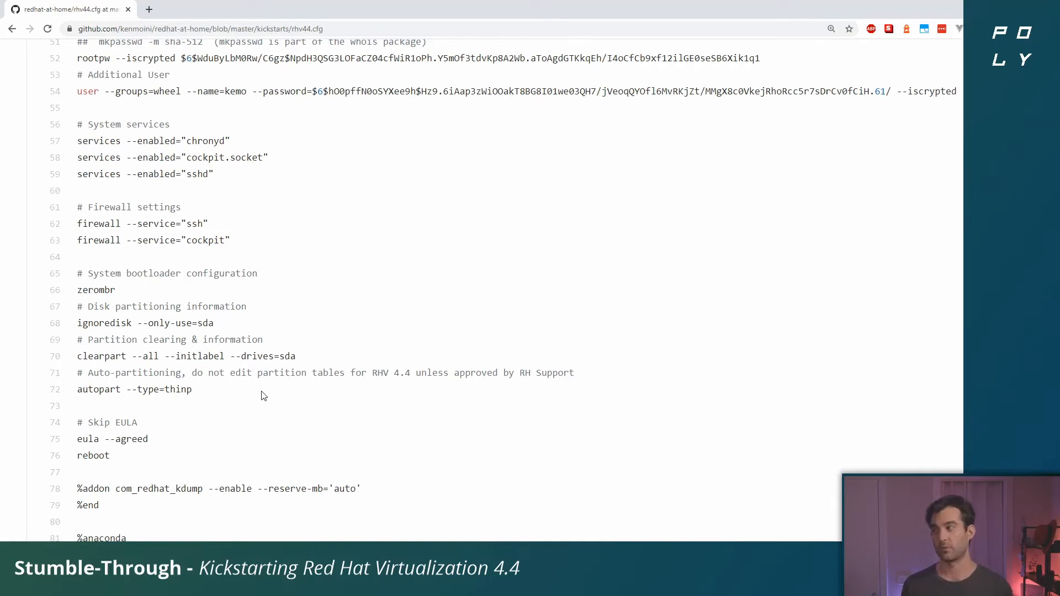
mouse_move(168, 447)
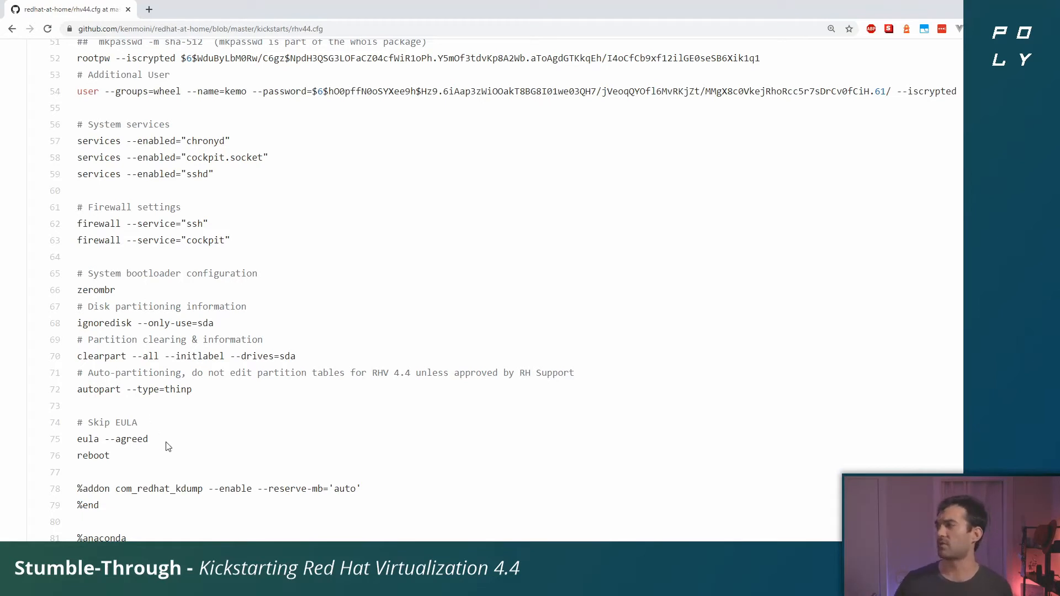
mouse_move(151, 446)
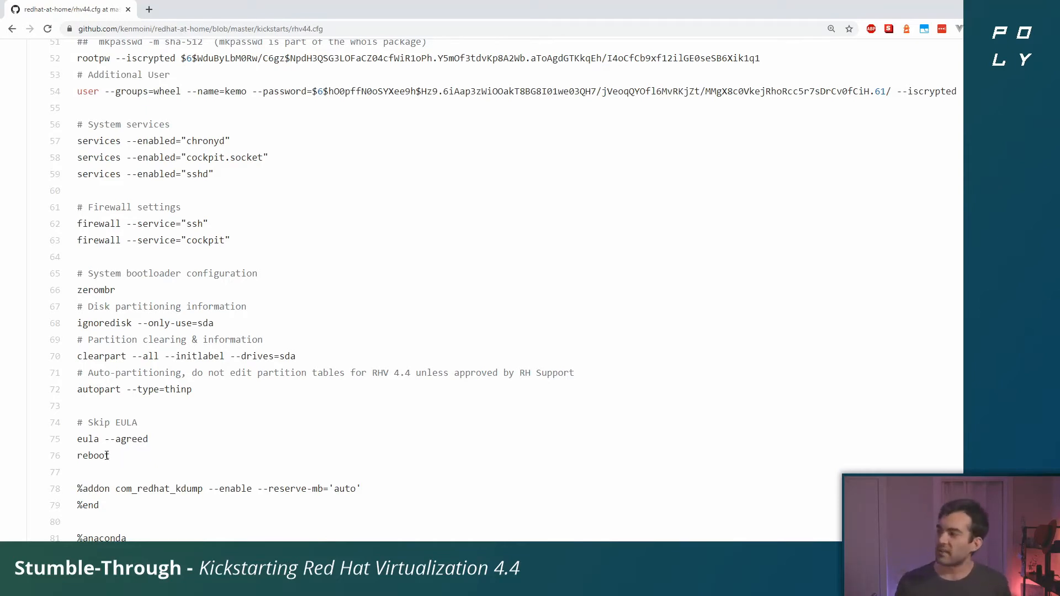
mouse_move(122, 456)
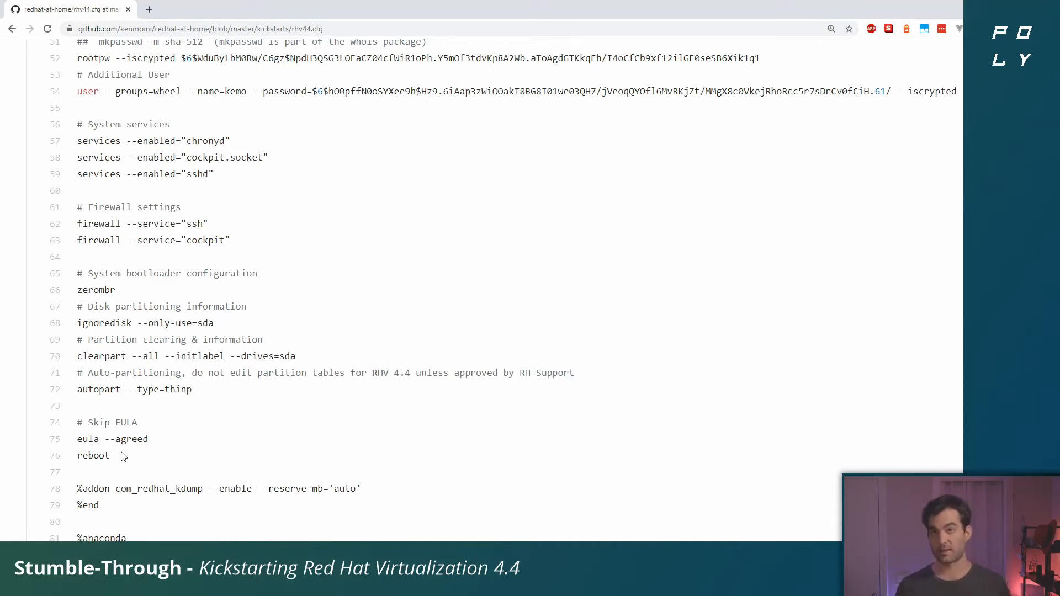
scroll(down, 3)
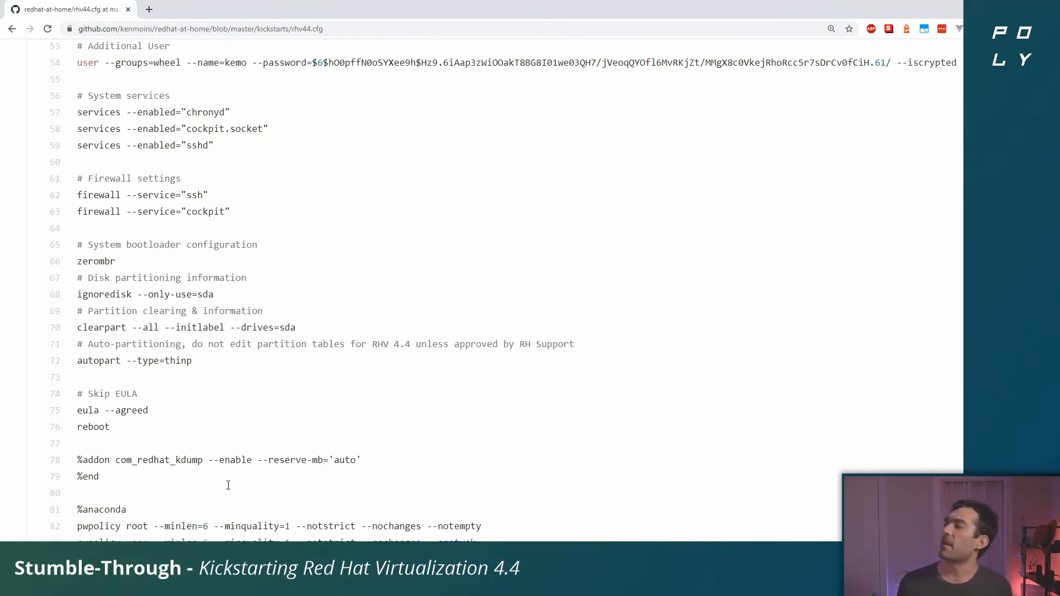
scroll(down, 3)
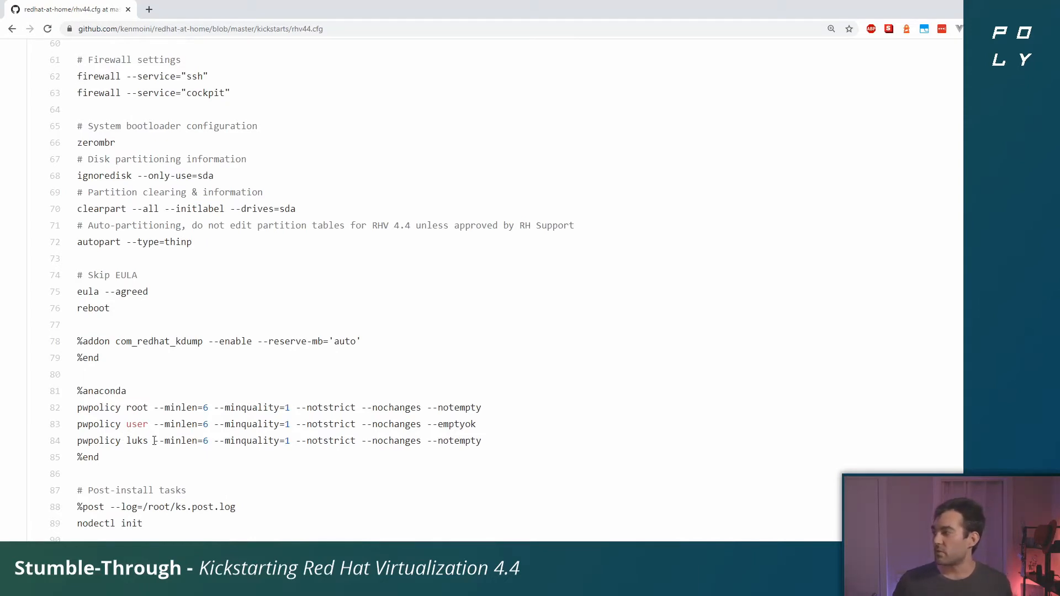
mouse_move(313, 538)
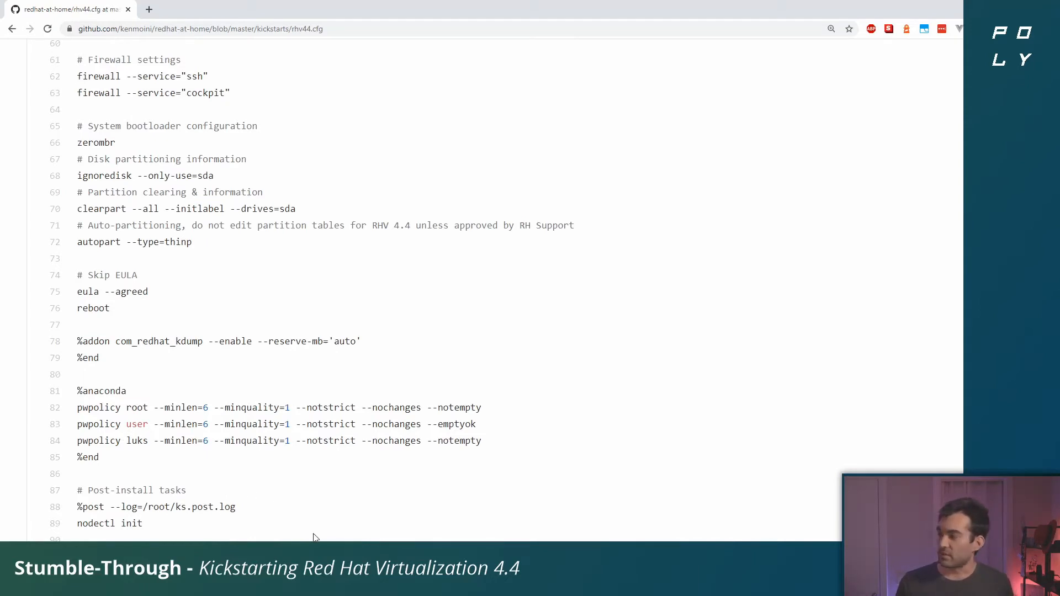
scroll(down, 3)
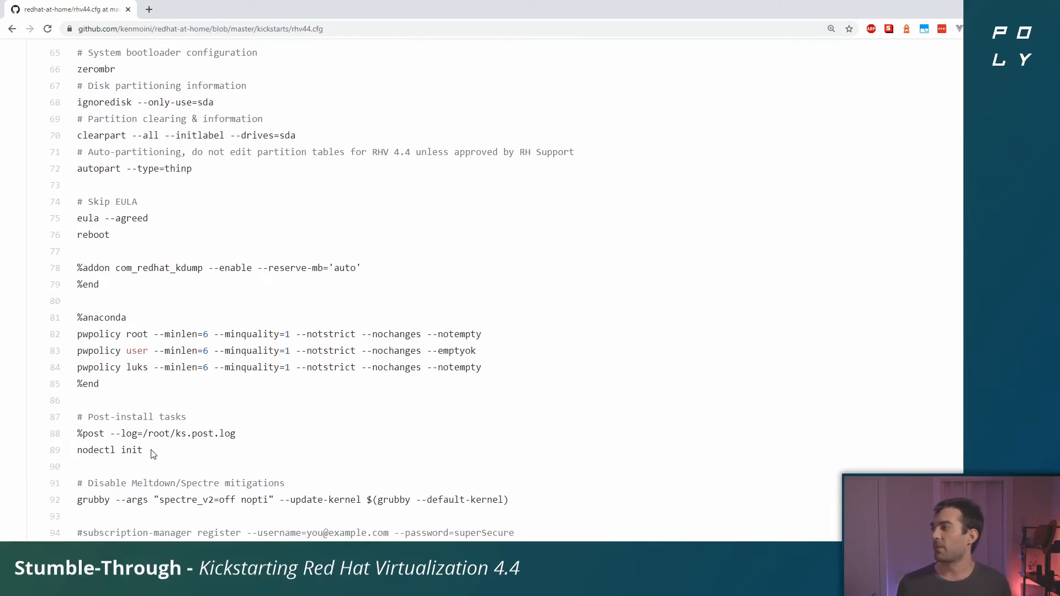
mouse_move(73, 422)
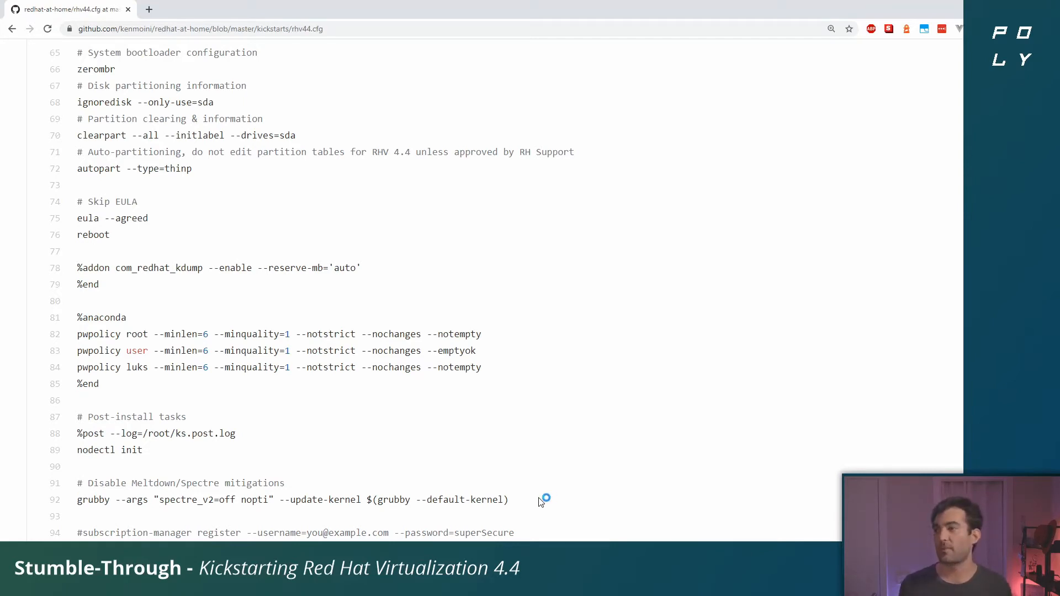
scroll(down, 3)
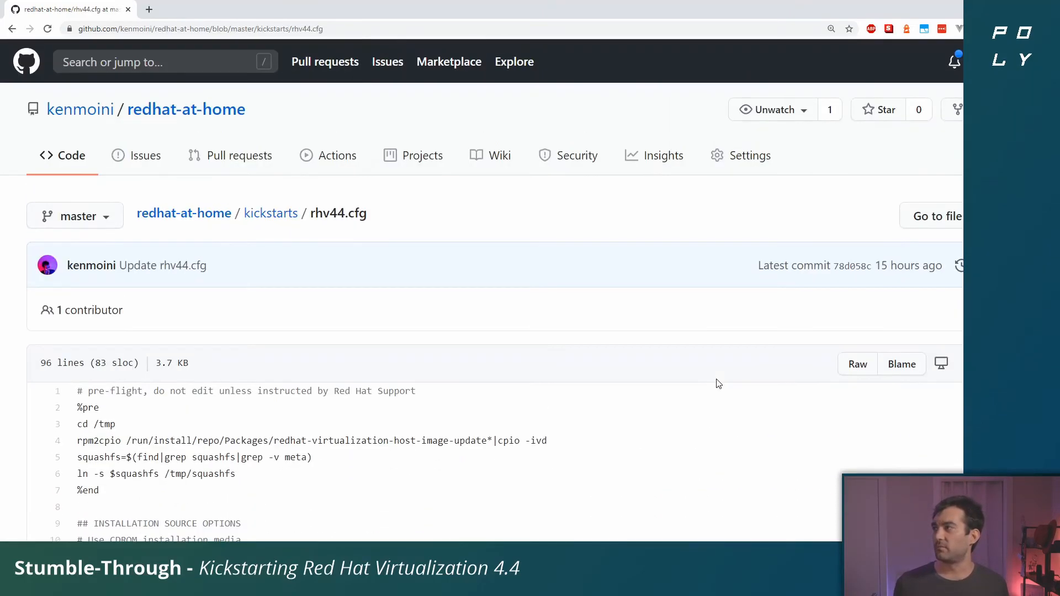
mouse_move(634, 379)
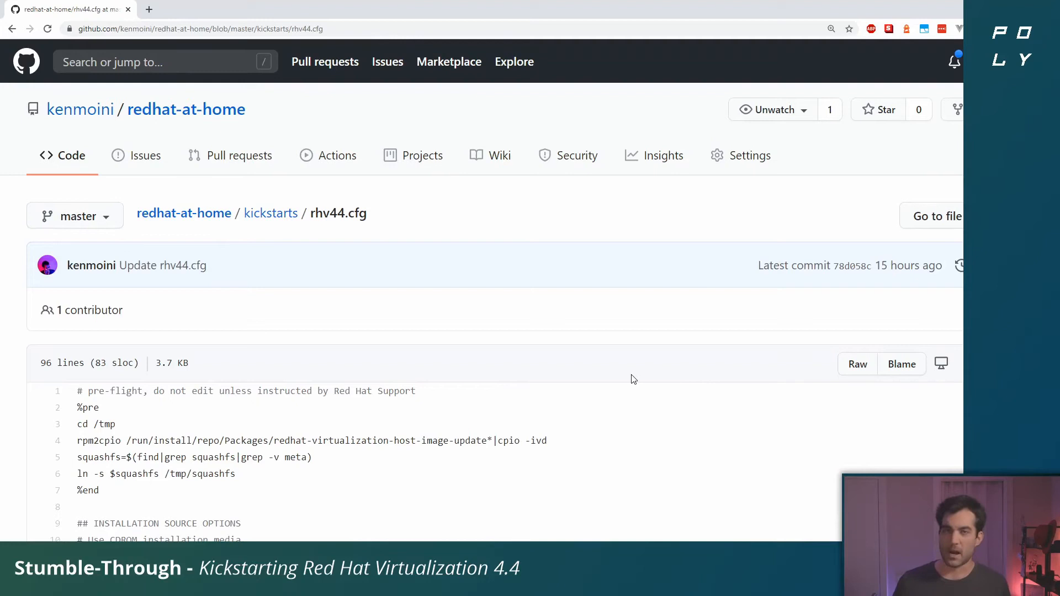
mouse_move(641, 427)
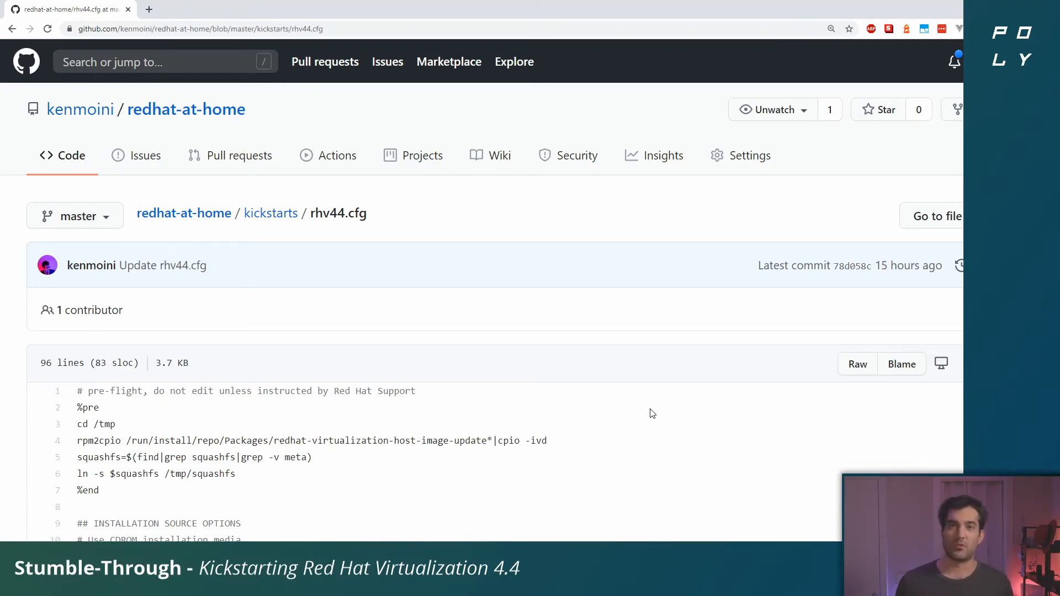
mouse_move(648, 412)
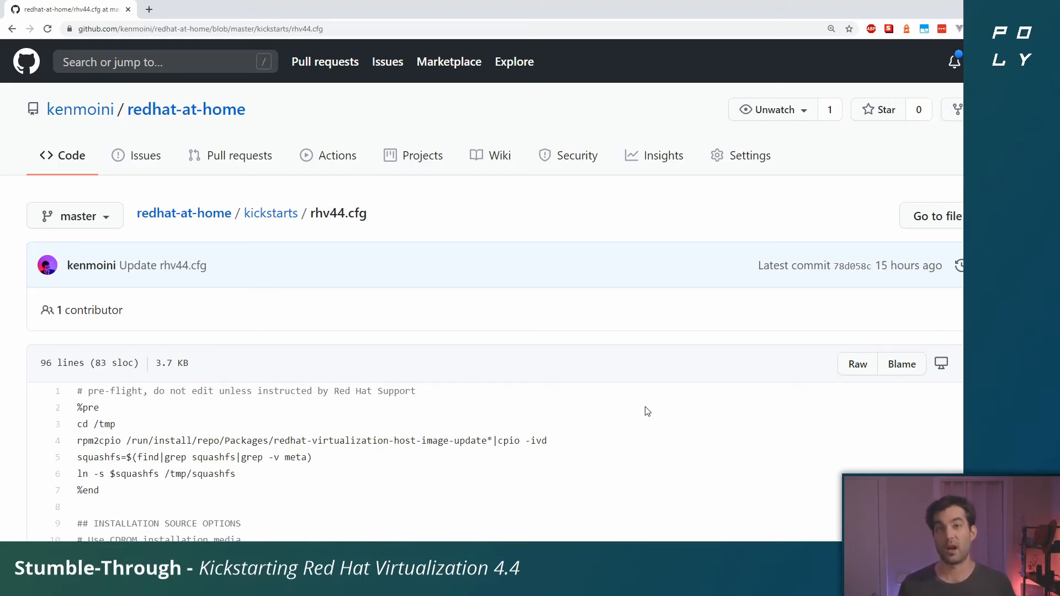
mouse_move(649, 420)
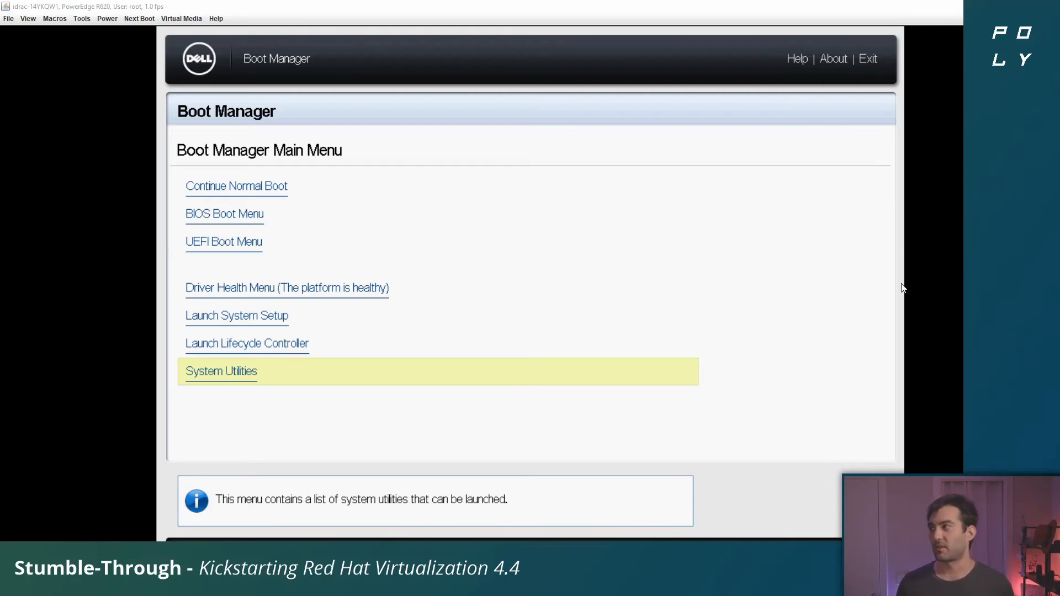
mouse_move(224, 214)
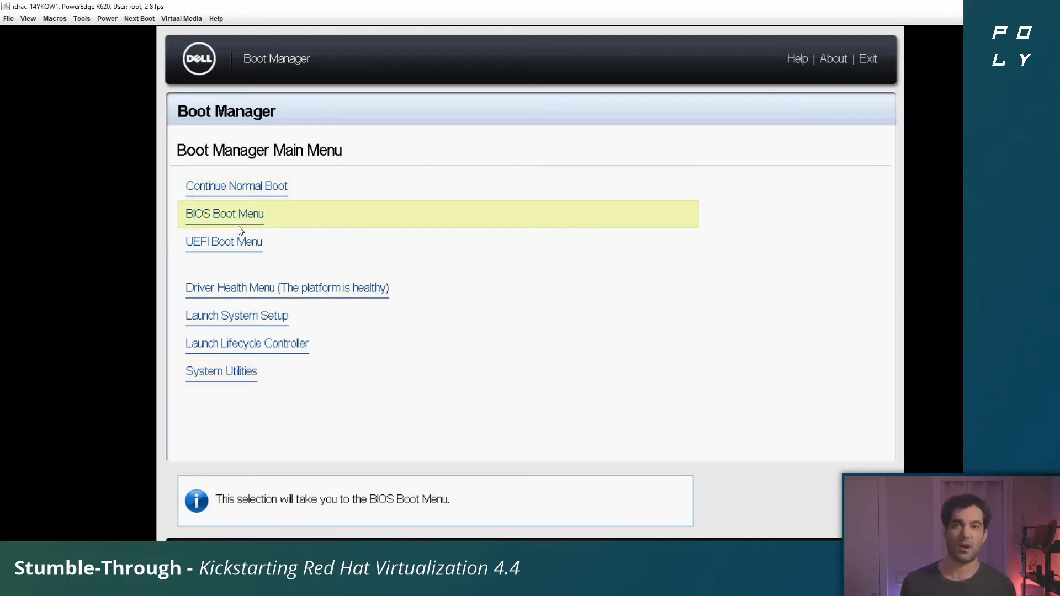
- From the BIOS Boot Menu choose Hard drive C: and boot the Front USB flash device into Ventoy
click(224, 213)
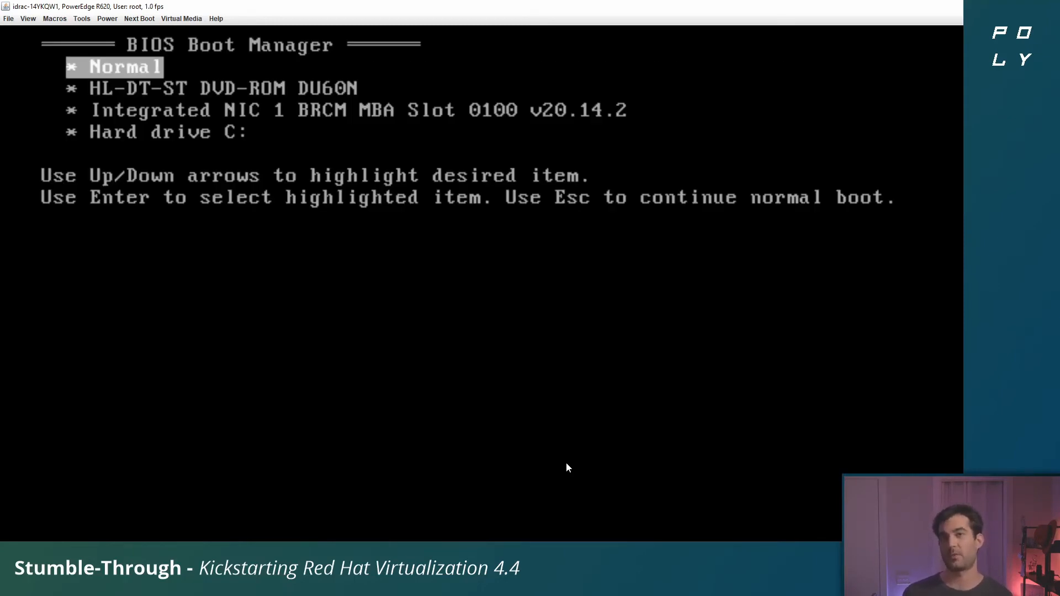
key(Down)
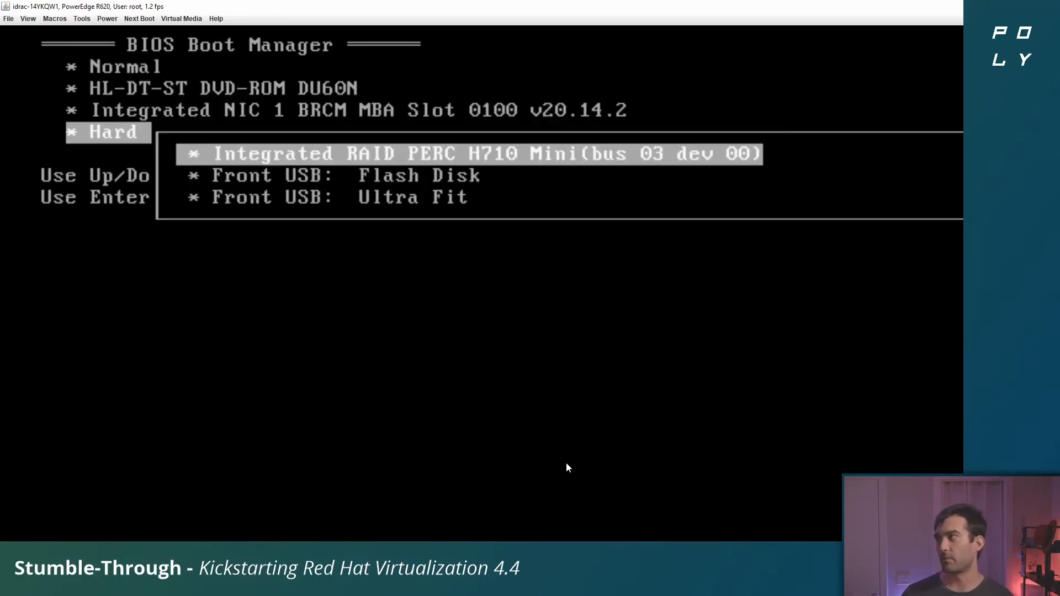
key(Down)
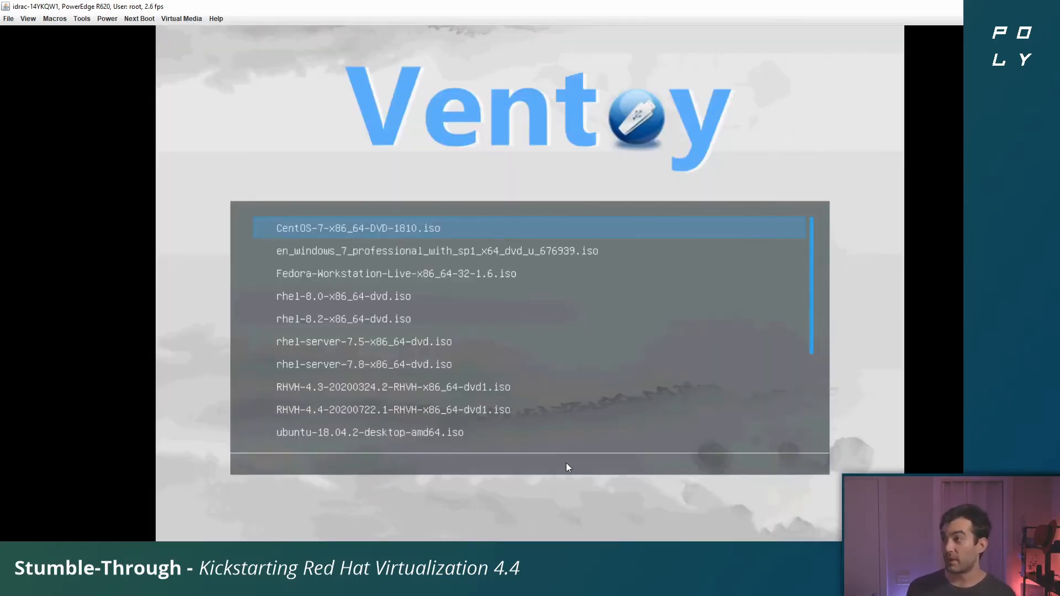
- Select RHVH-4.4-20200722.1-RHVH-x86_64-dvd1.iso in Ventoy and boot it to the installer menu
key(down)
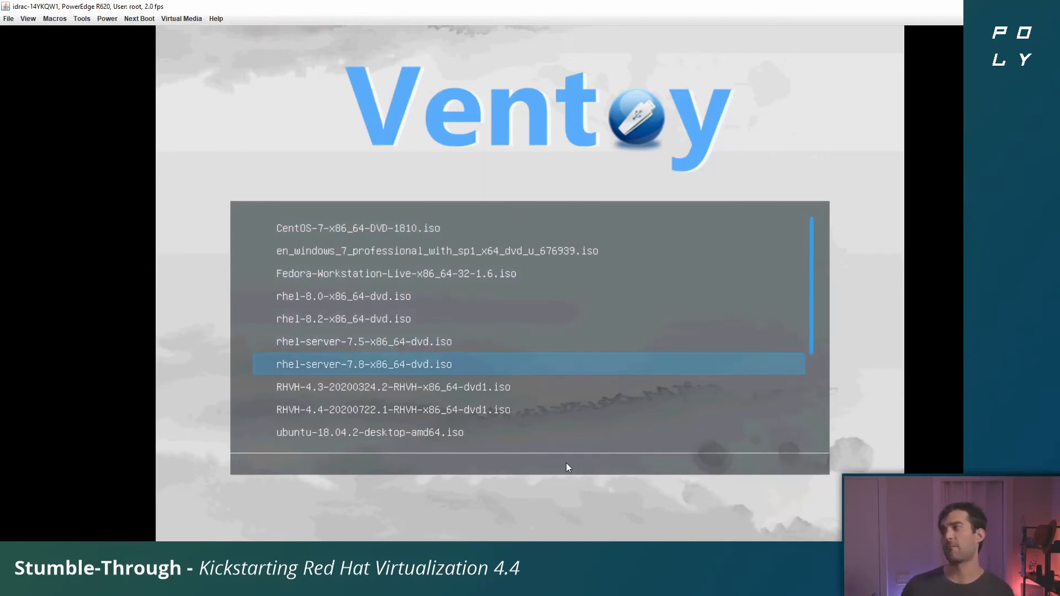
key(Down)
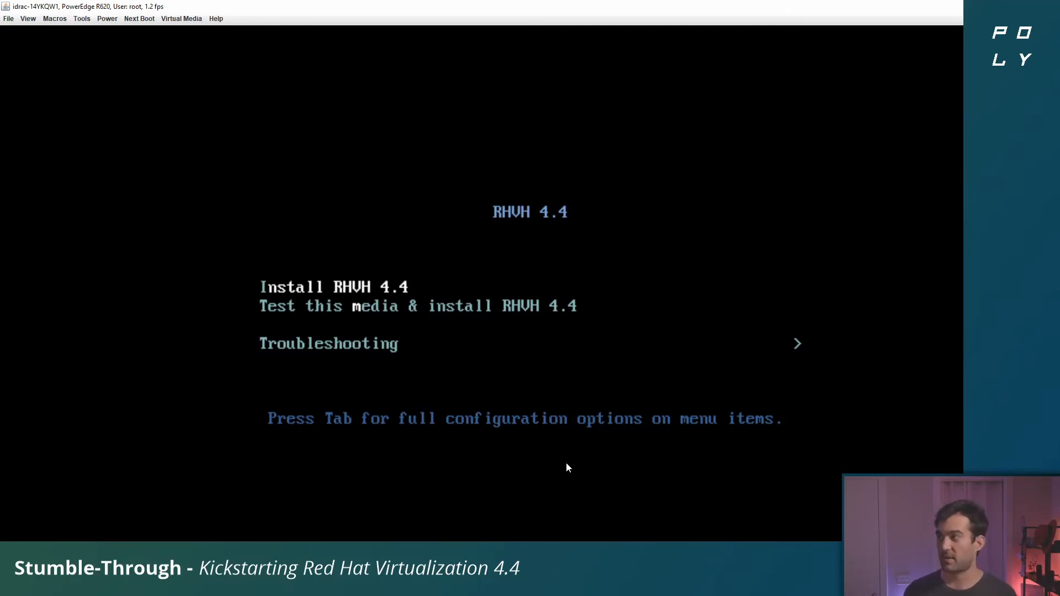
- Edit the Install RHVH 4.4 boot line so its kickstart path reads rhvks.cfg instead of ks.cfg
key(Tab)
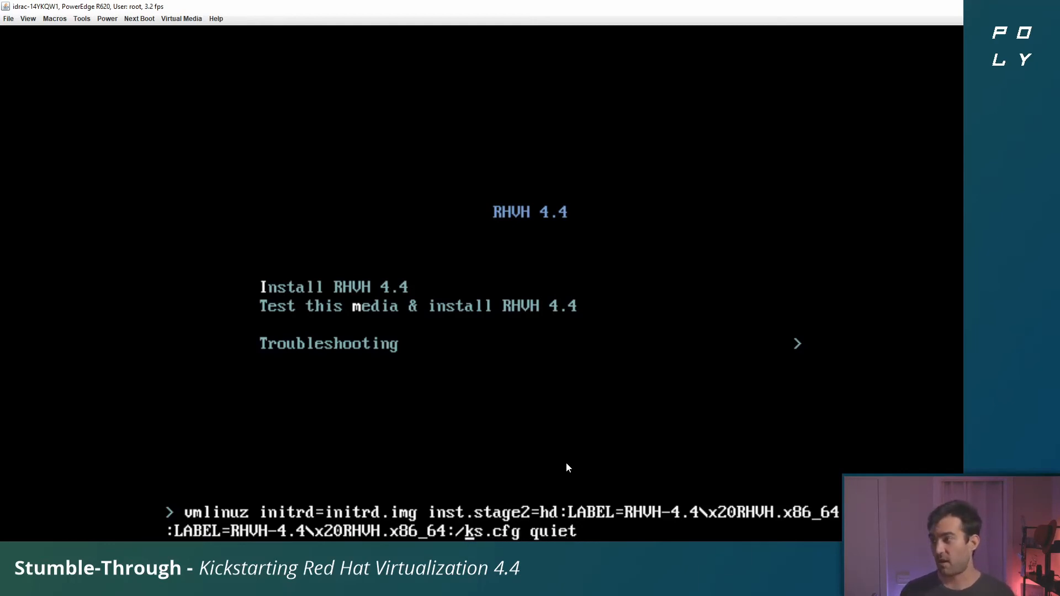
text(rhv)
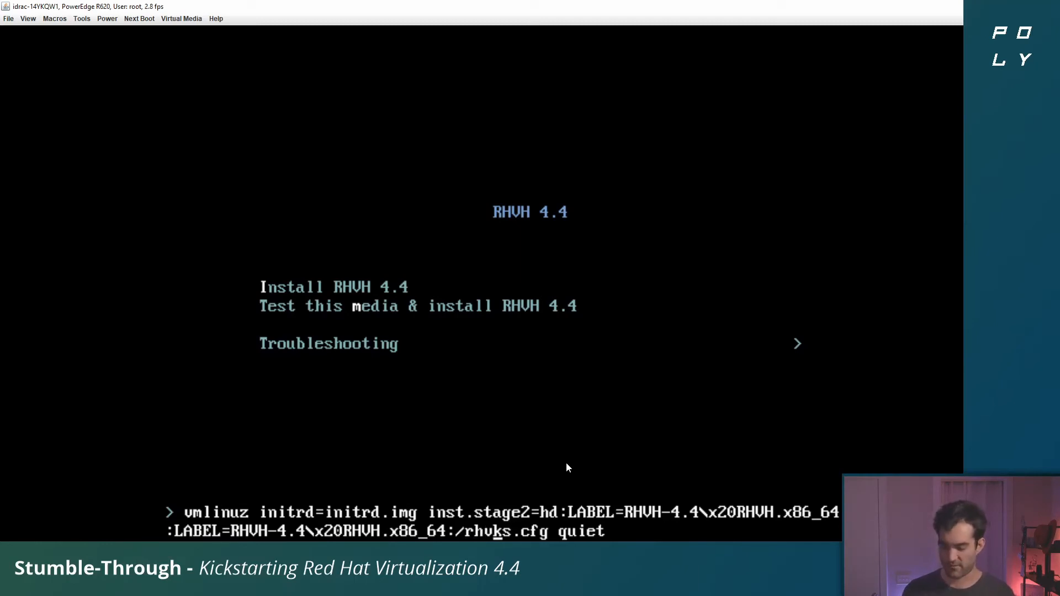